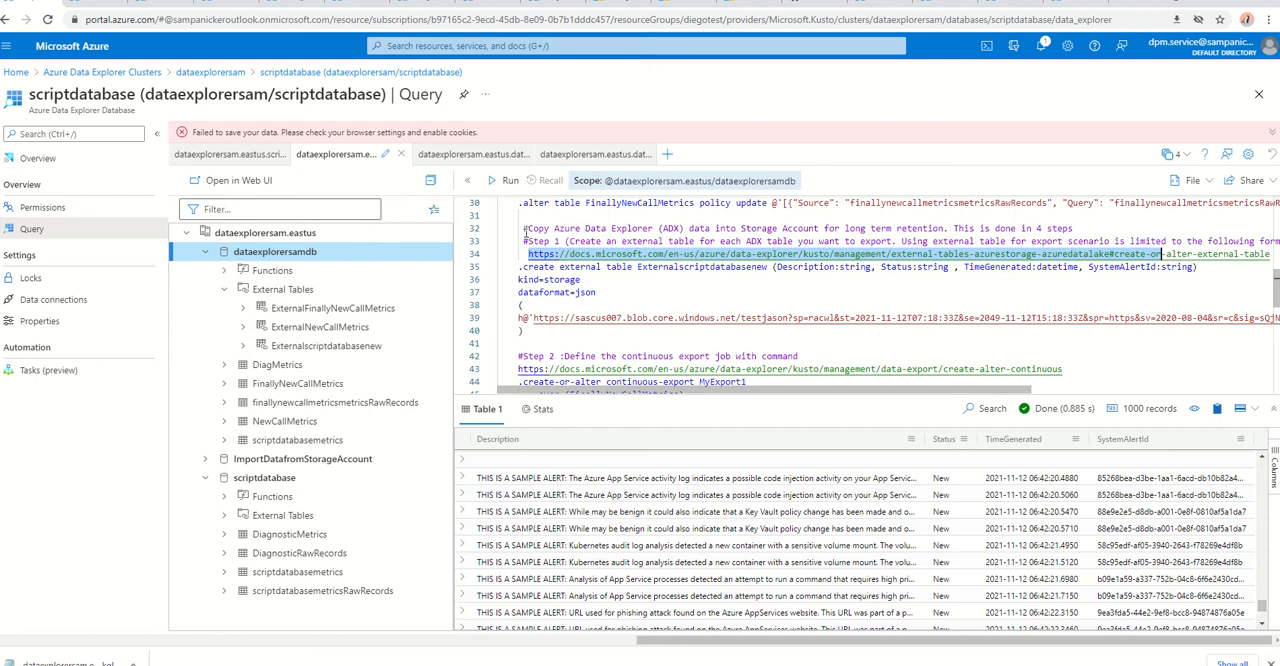
mouse_move(524, 230)
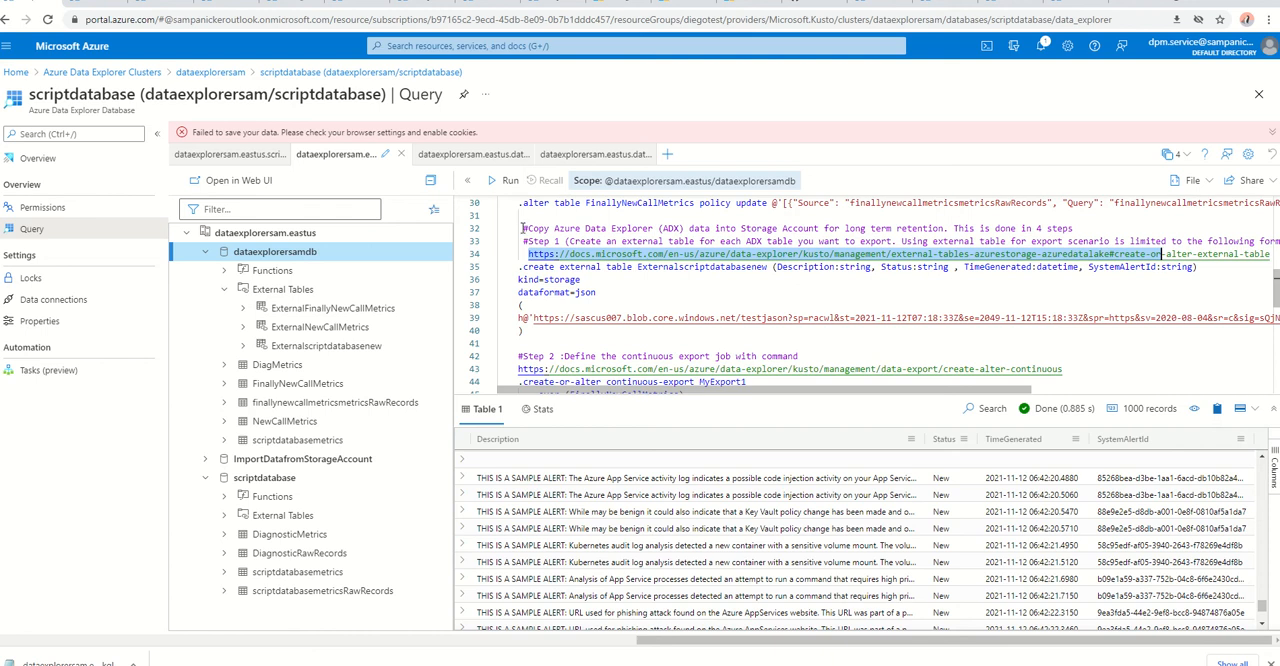
mouse_move(535, 228)
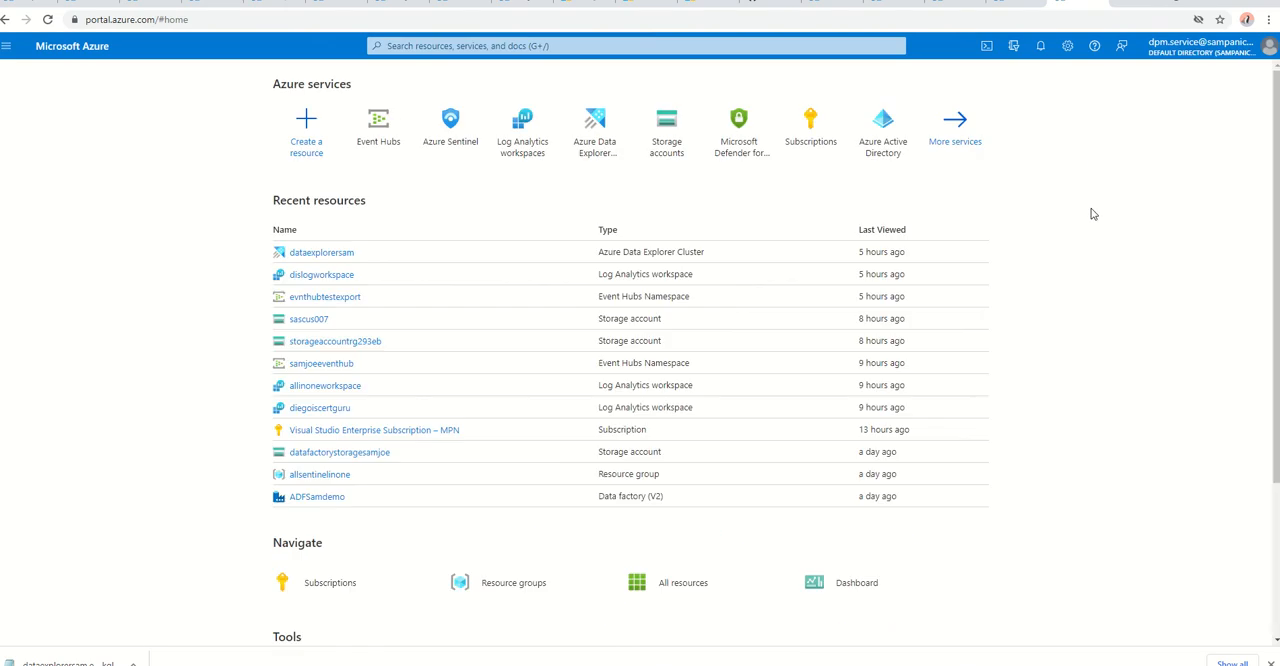
mouse_move(594, 130)
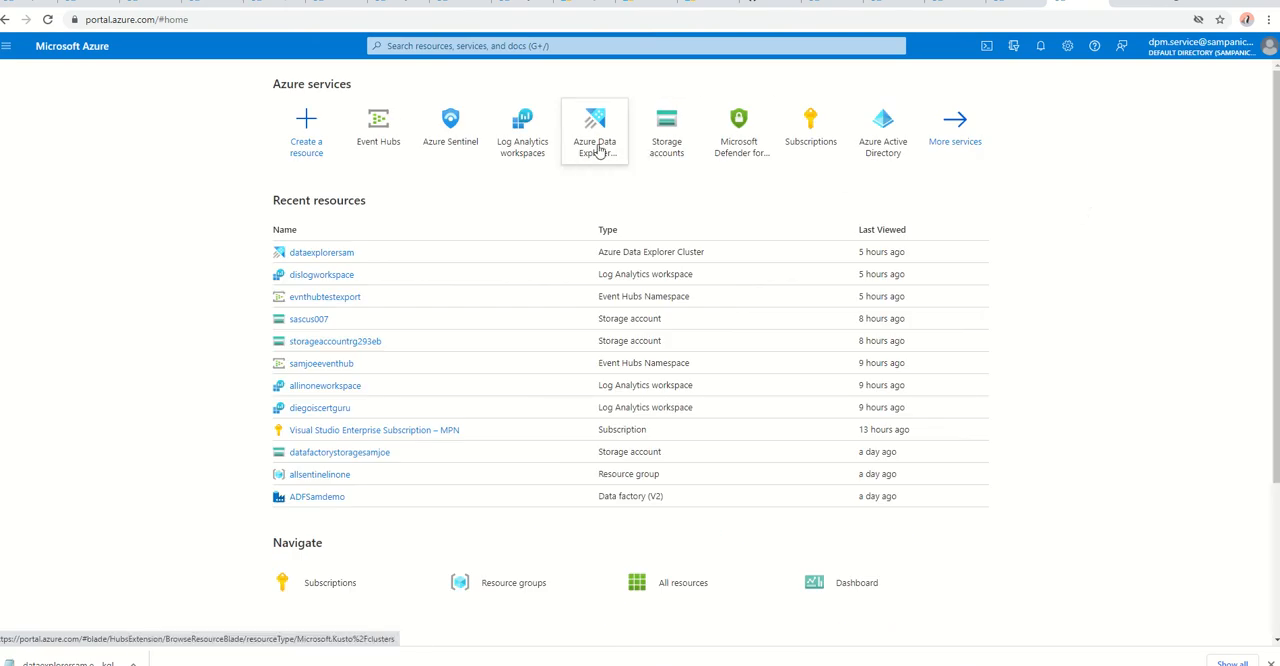
mouse_move(594, 125)
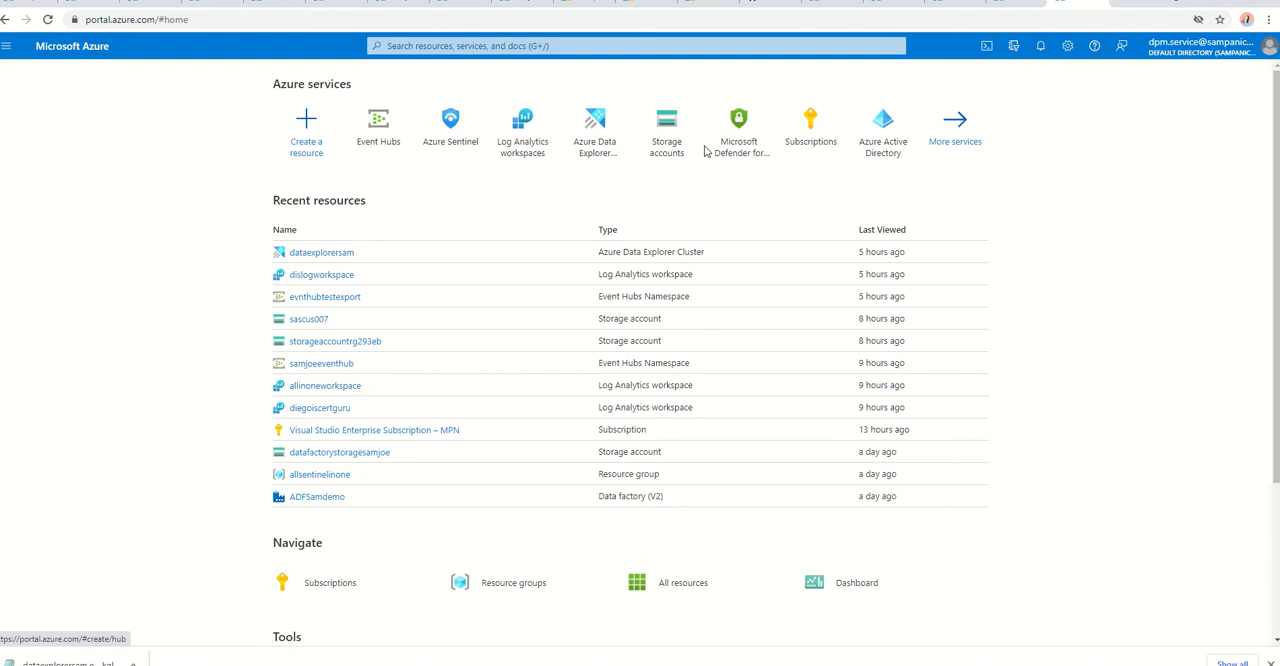
Open the sascus007 account from the Storage accounts list to view its Overview.
click(666, 118)
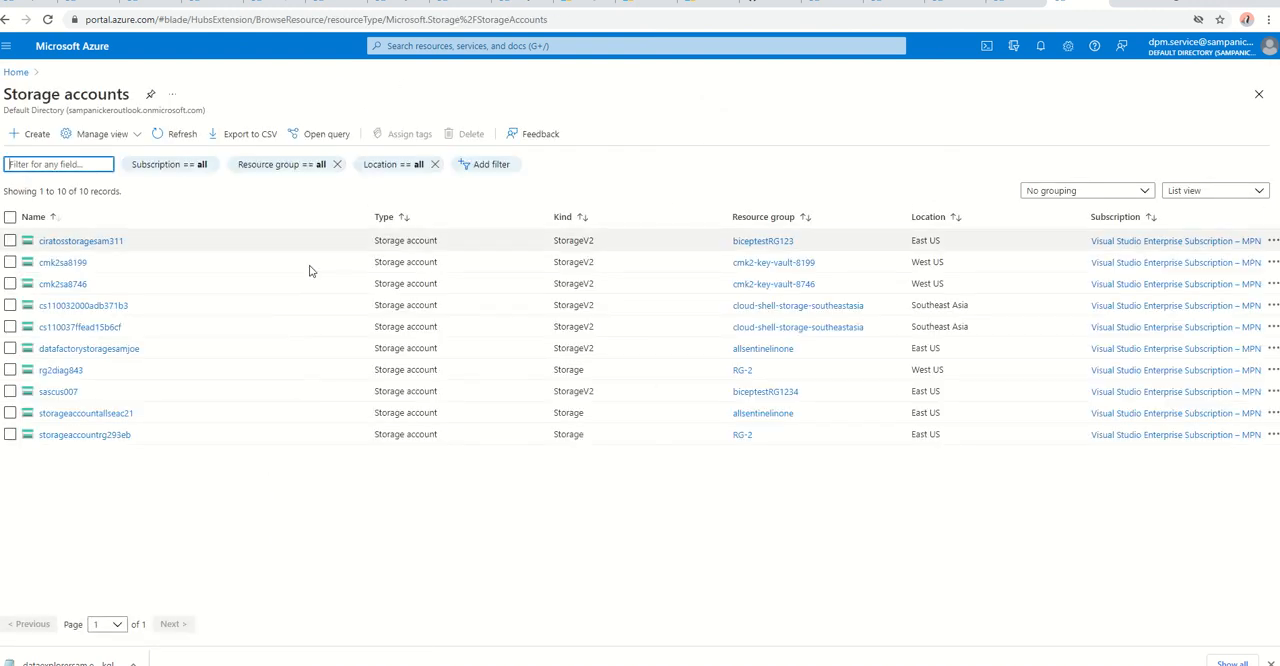
click(58, 391)
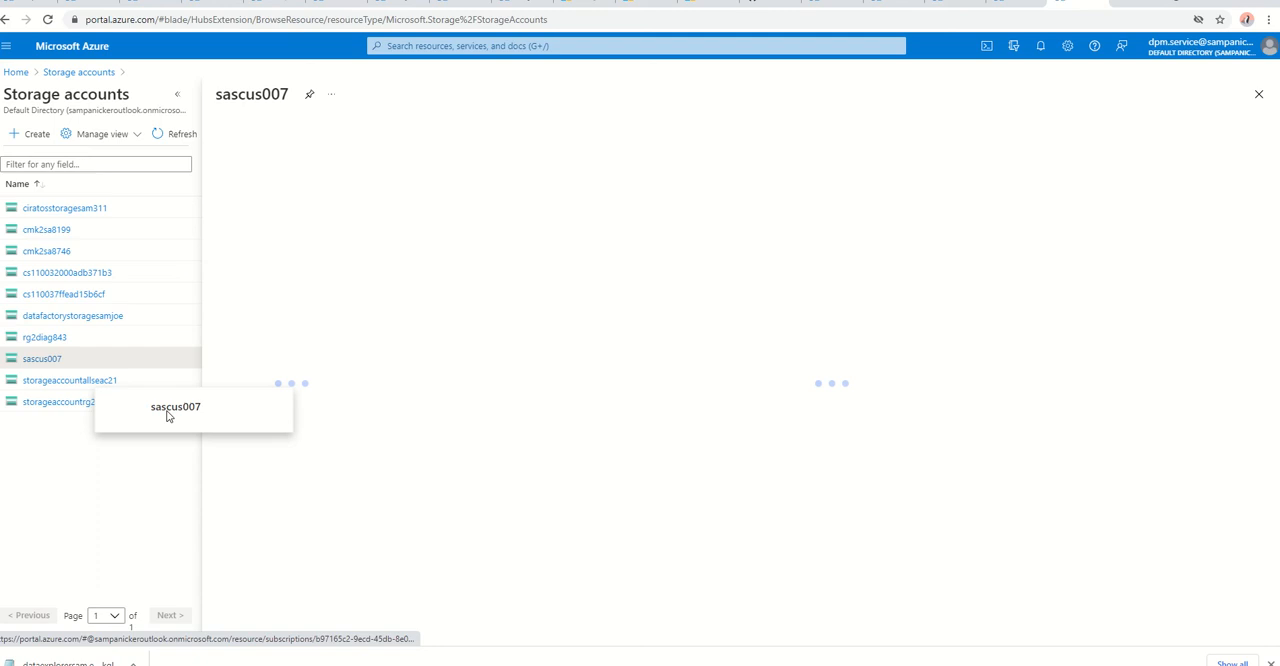
click(42, 358)
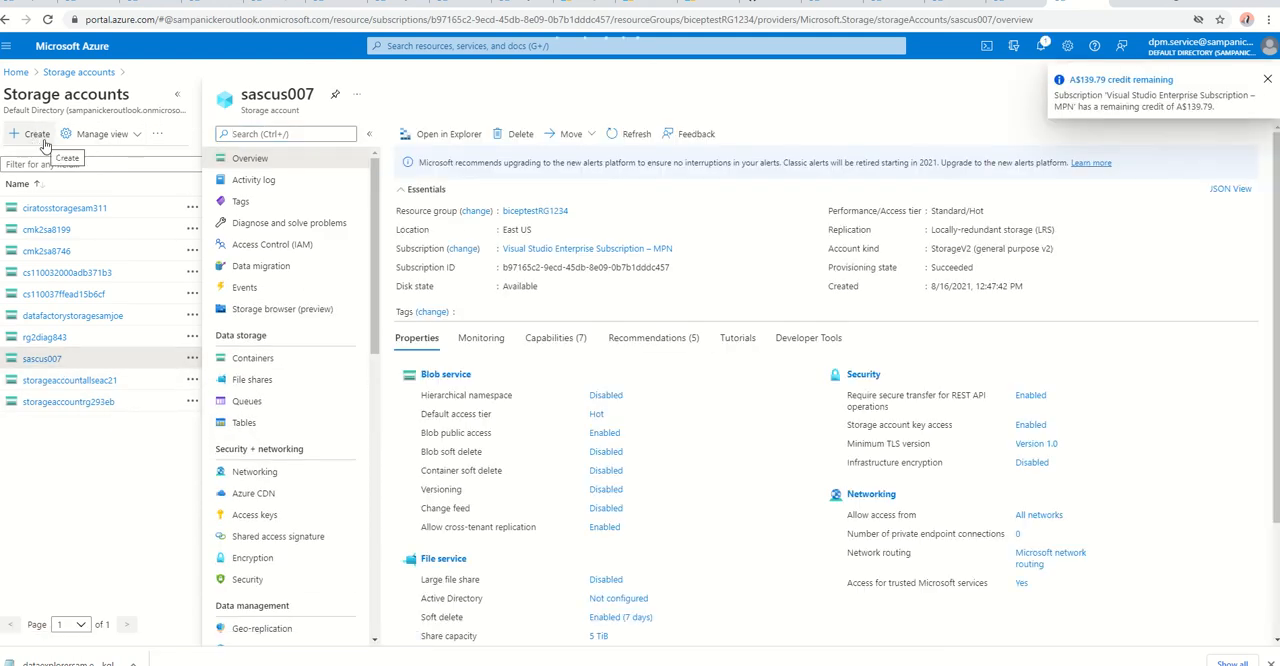
Start a new storage account with resource group SamJoeAPP and name teststoragedatademo.
click(30, 133)
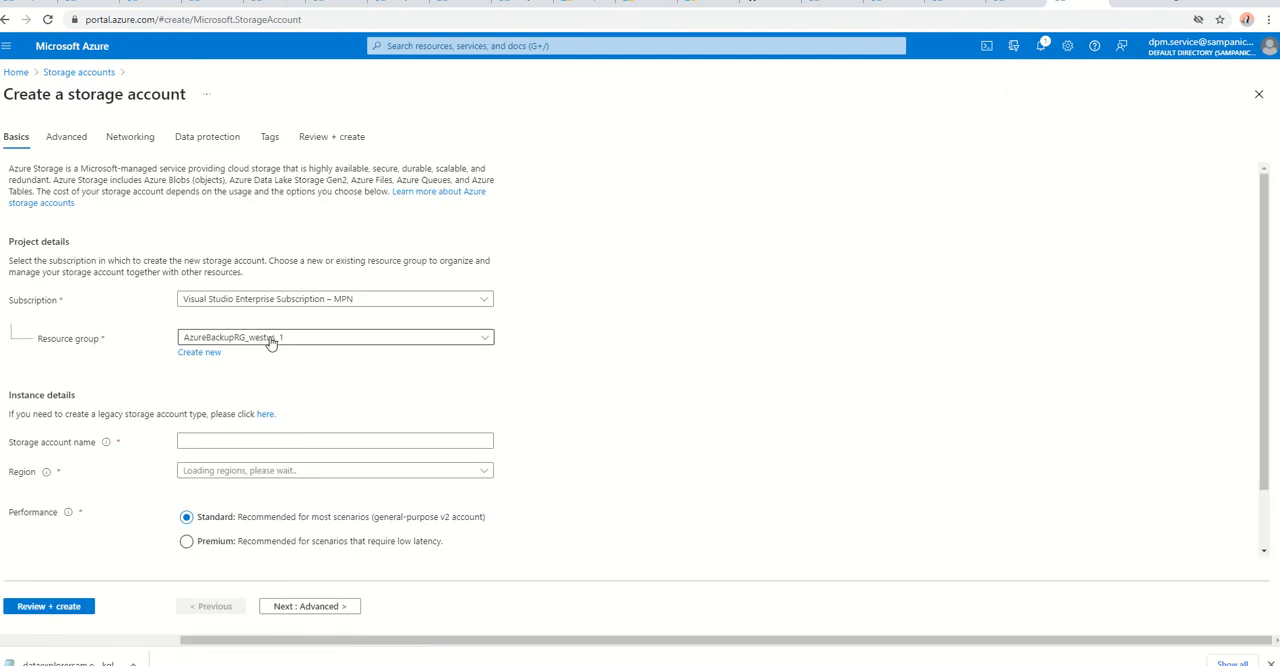
click(335, 337)
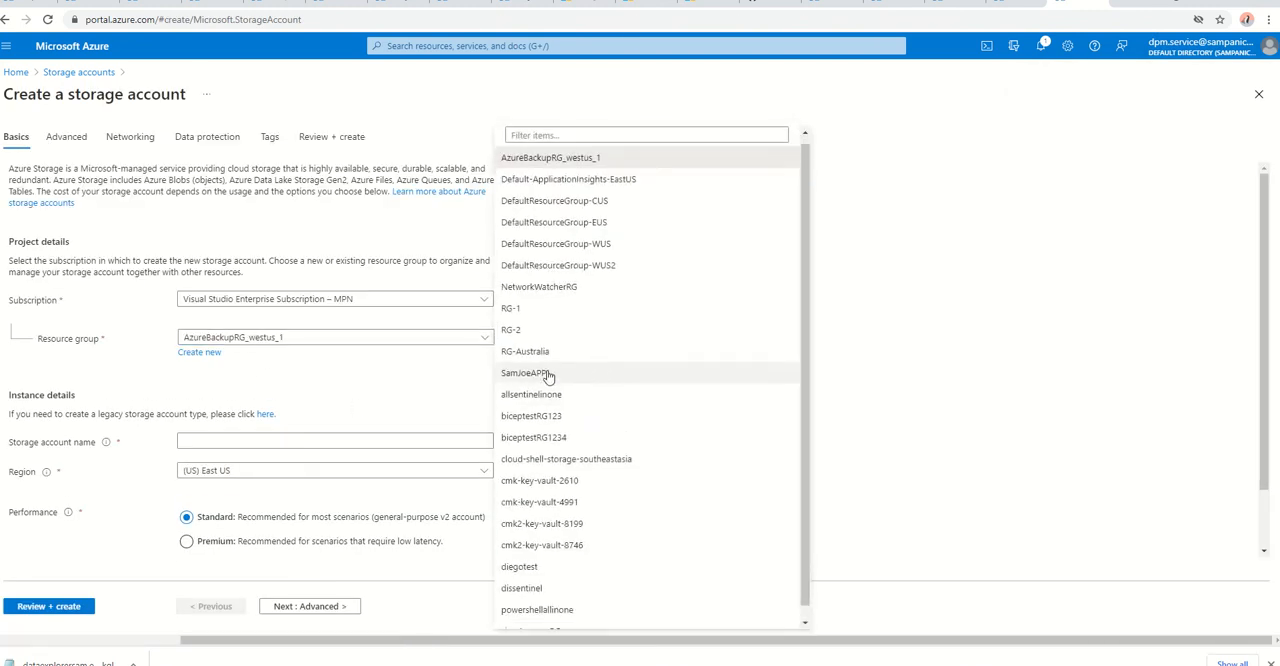
text(we)
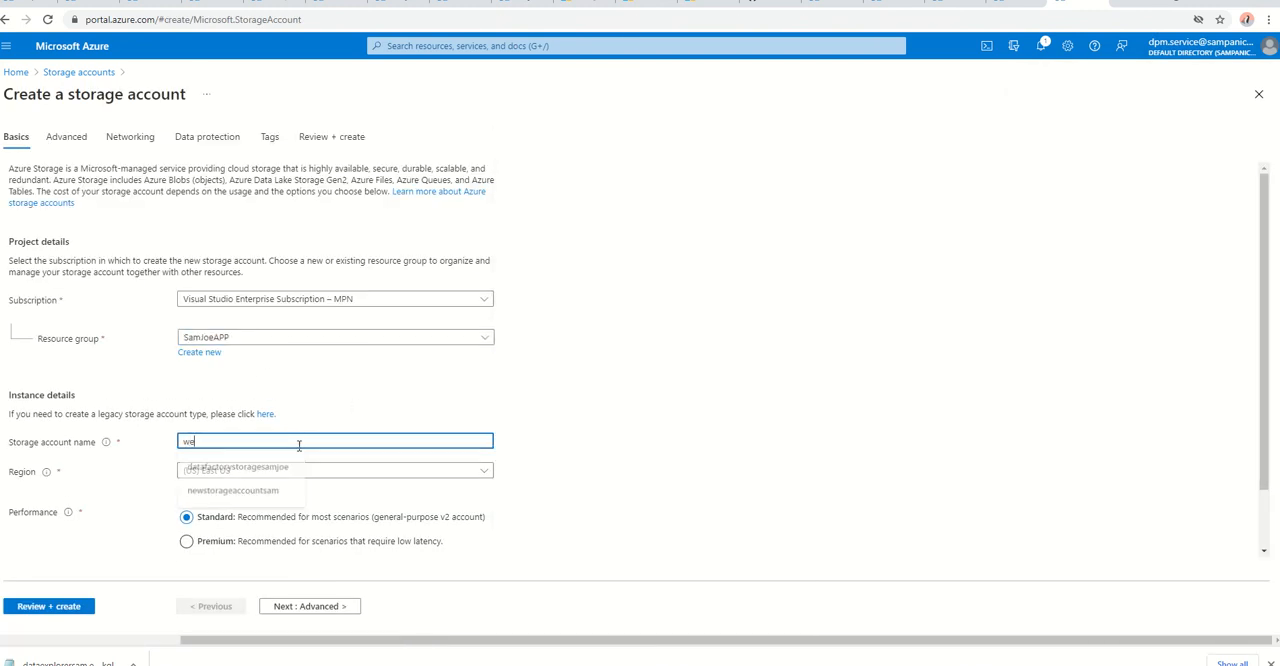
click(333, 484)
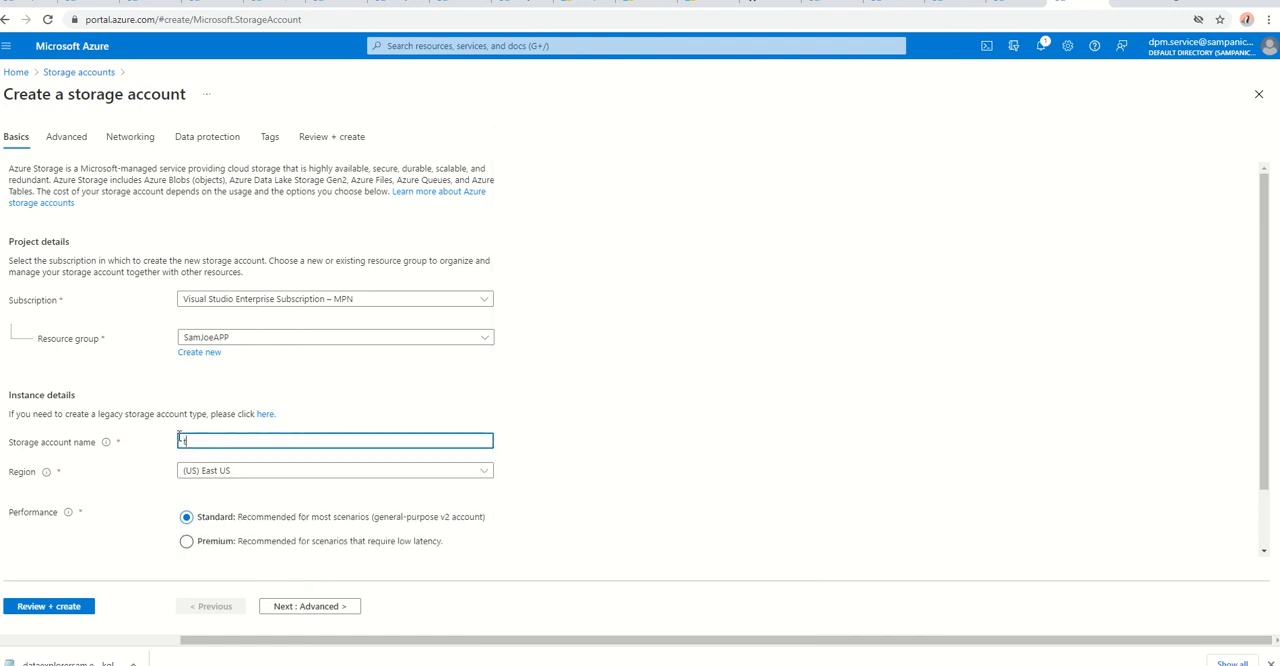
text(teststorageda)
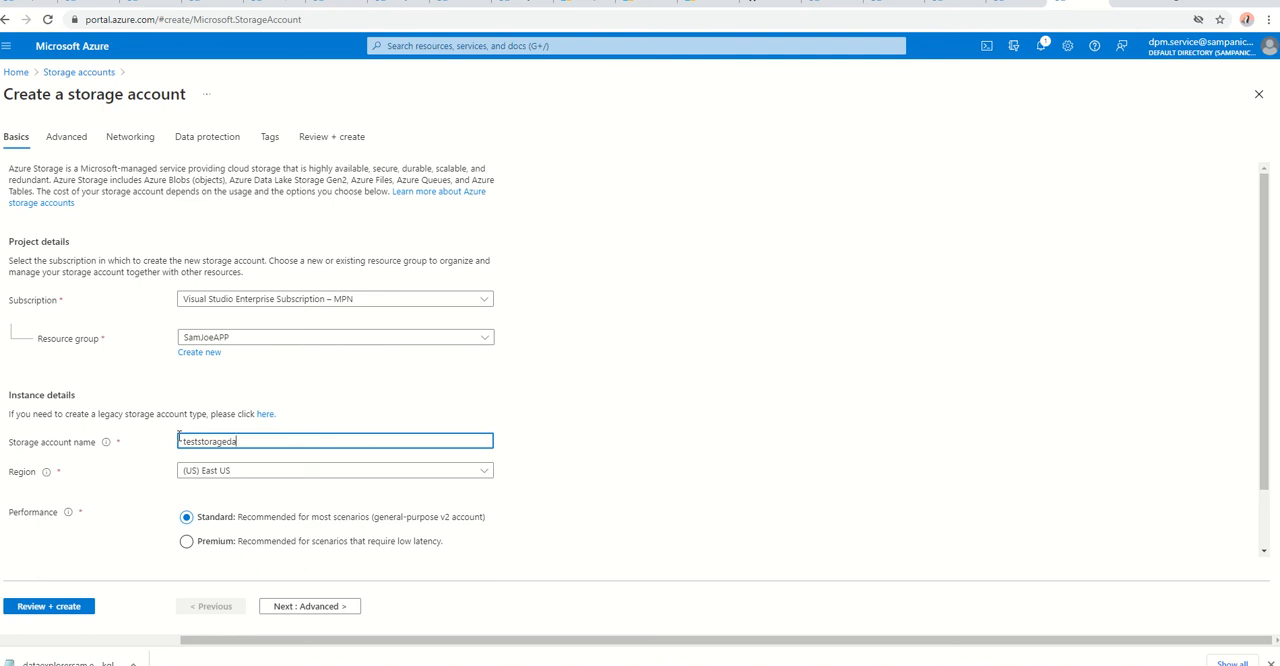
text(tadempo)
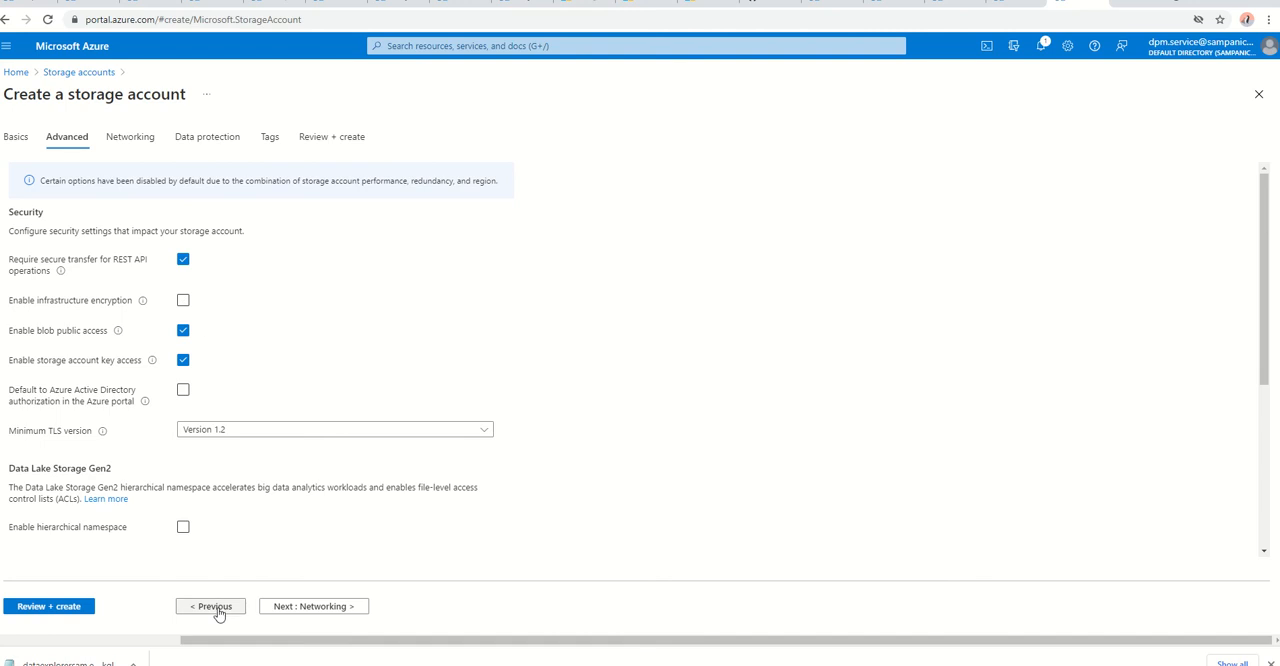
click(210, 606)
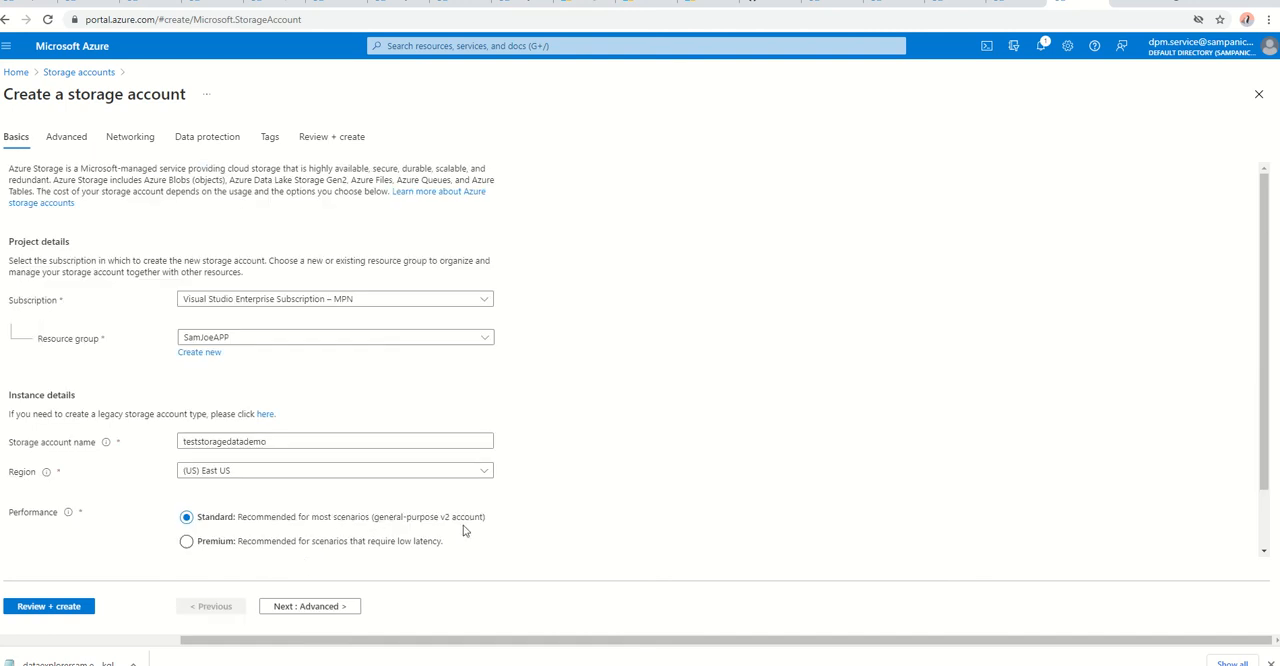
mouse_move(384, 590)
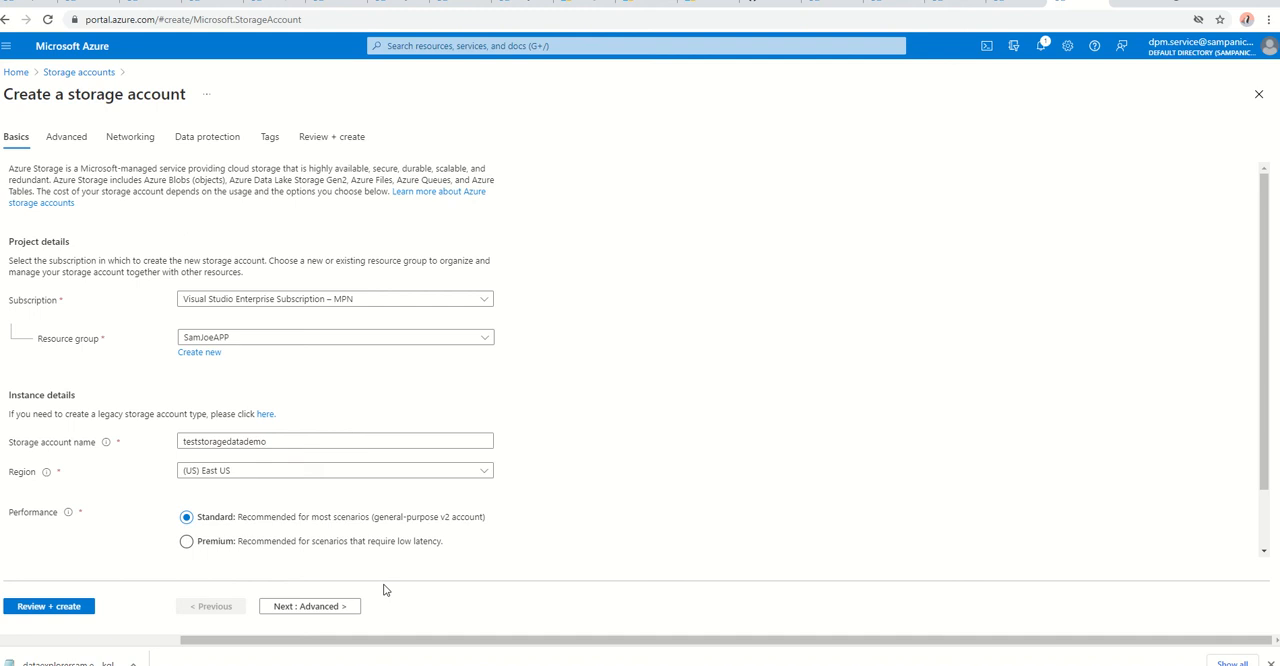
mouse_move(324, 606)
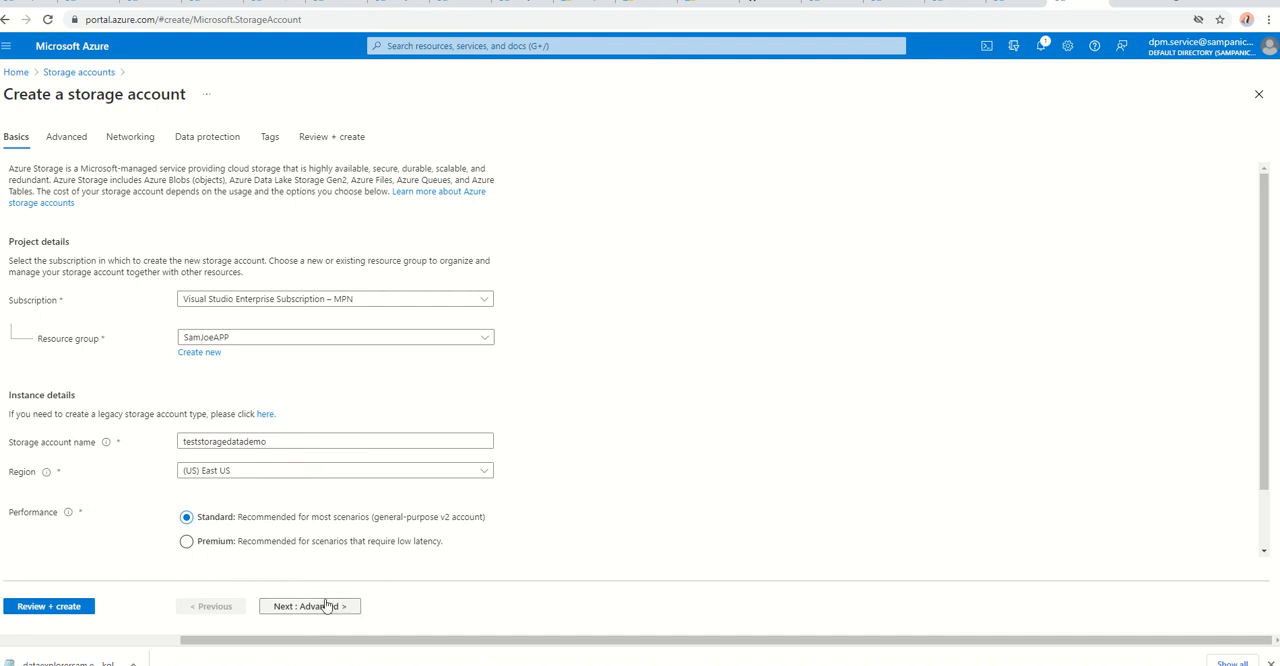
Advance past Advanced, Networking and Data protection with default settings to the Tags page.
click(309, 605)
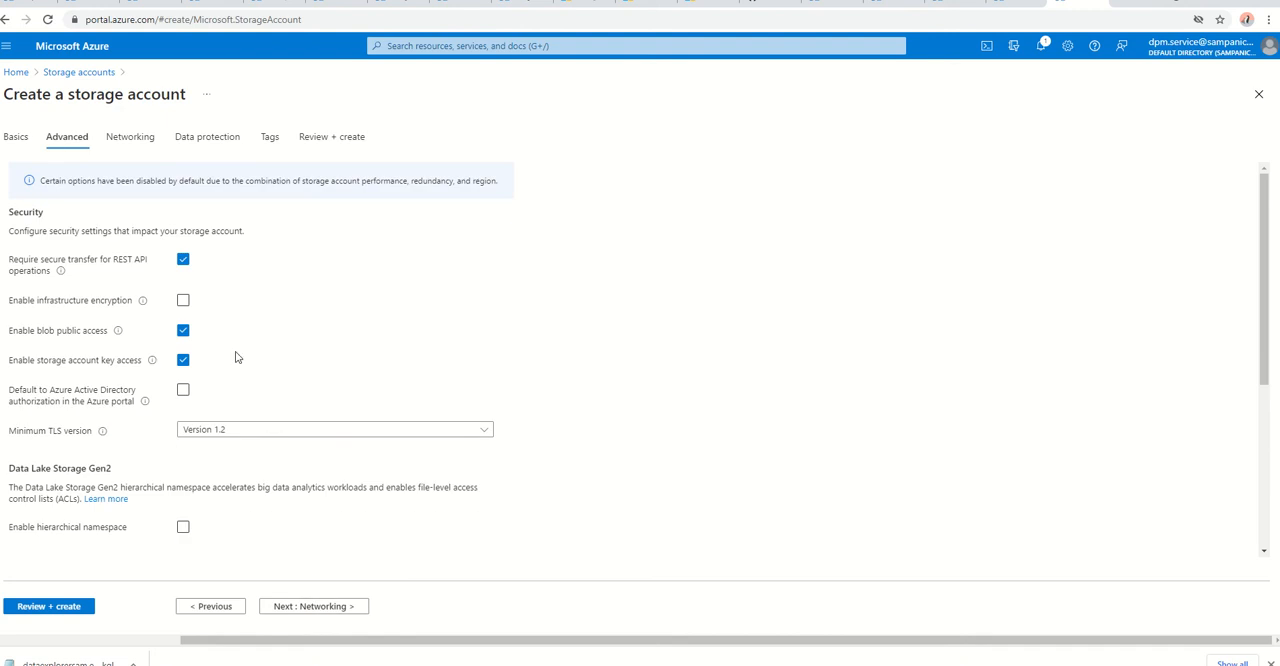
click(183, 300)
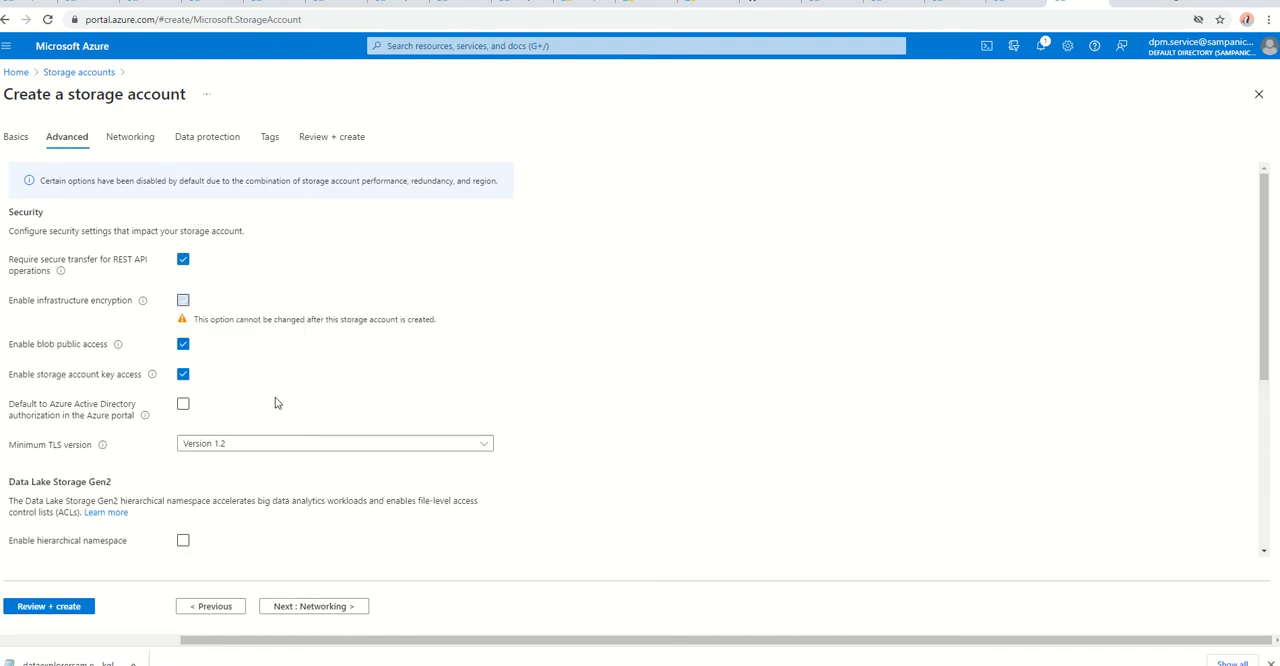
click(183, 300)
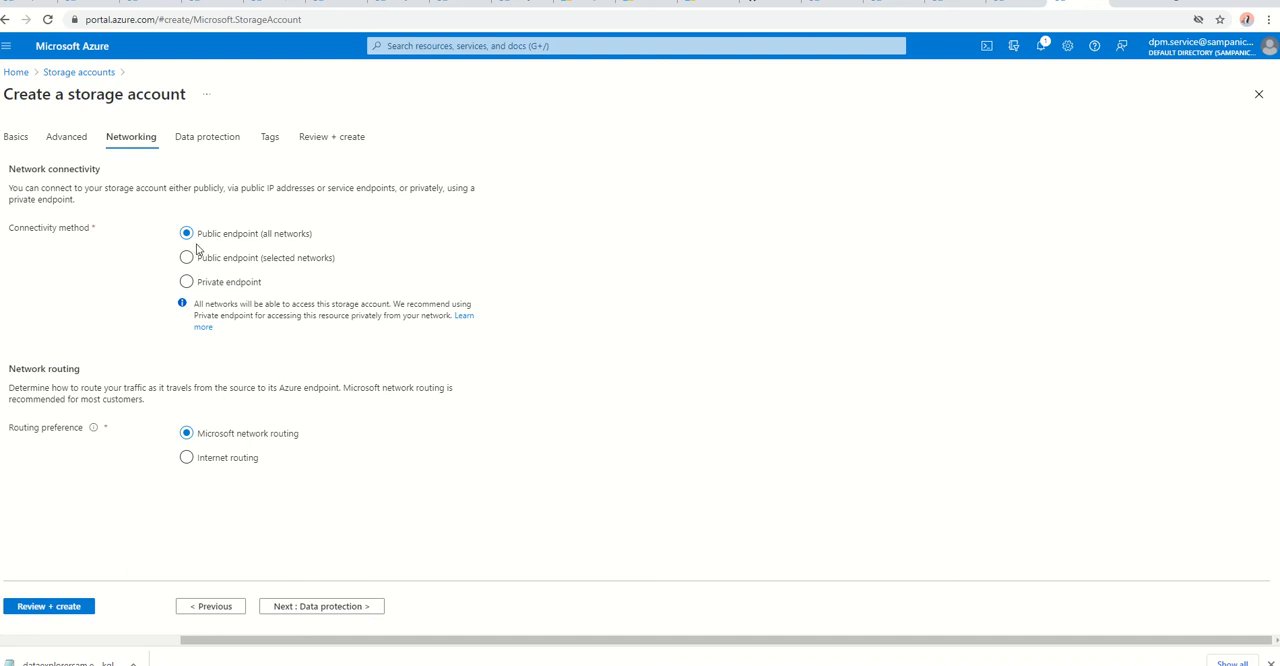
mouse_move(223, 246)
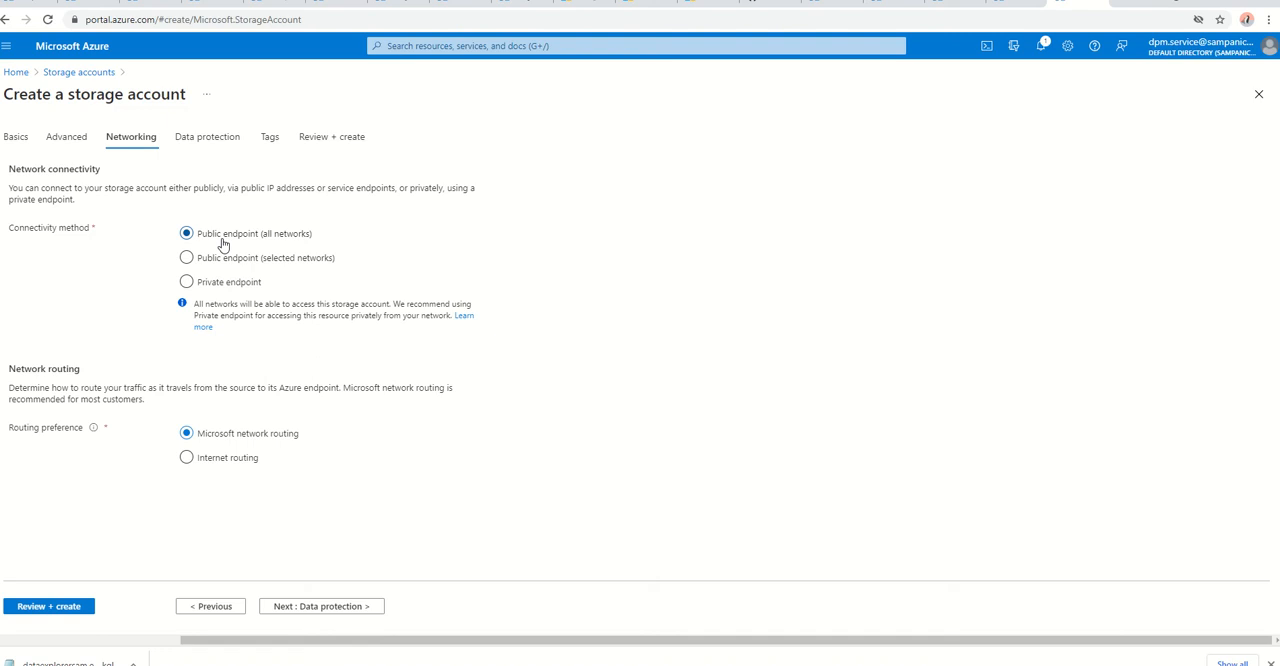
mouse_move(213, 222)
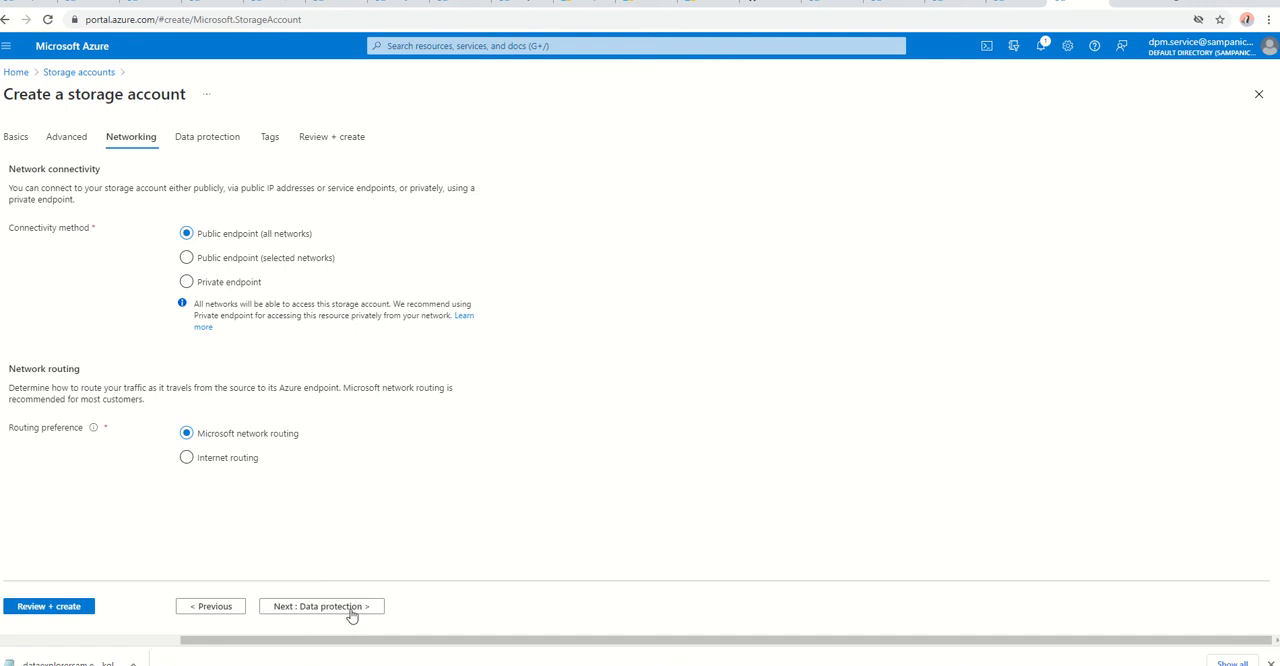
click(320, 606)
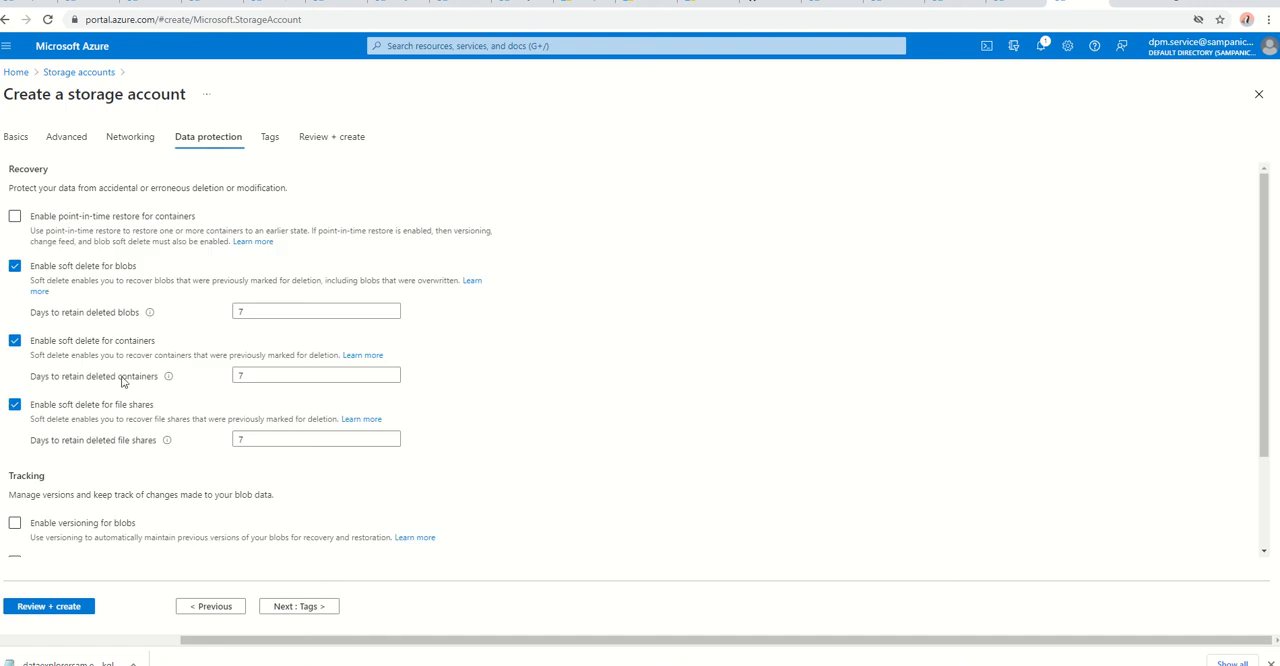
click(269, 137)
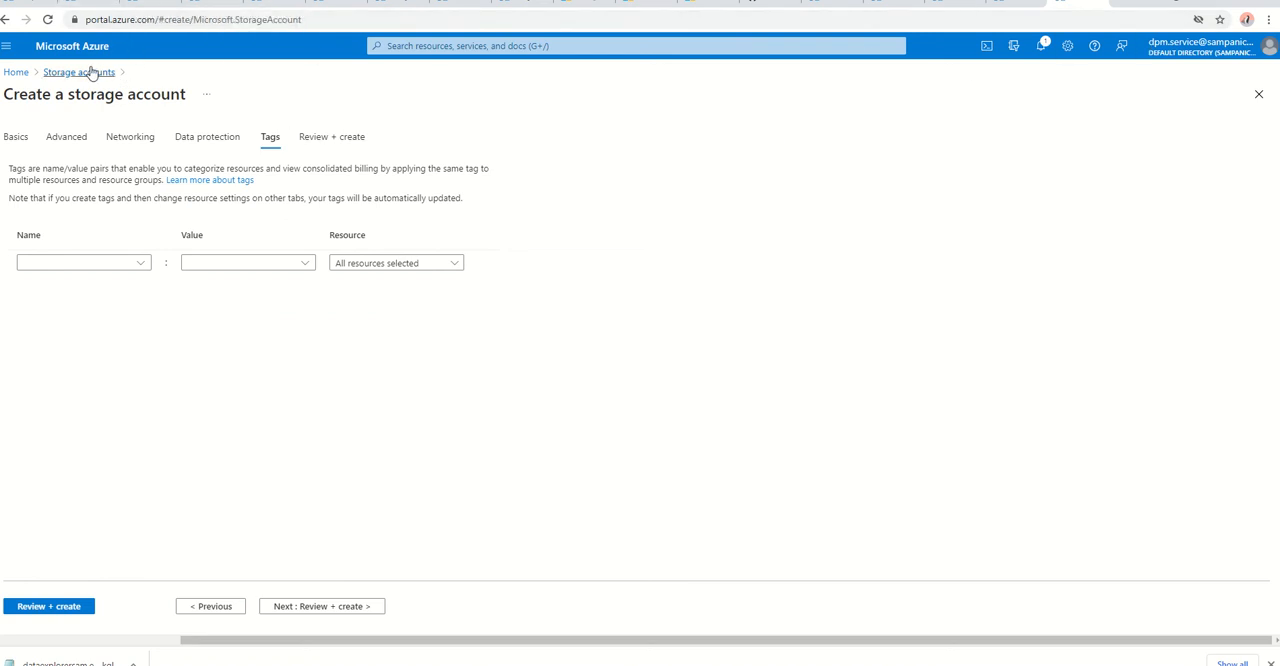
Reopen sascus007 and show its Lifecycle management rules, including Deletedataafter7years.
click(78, 71)
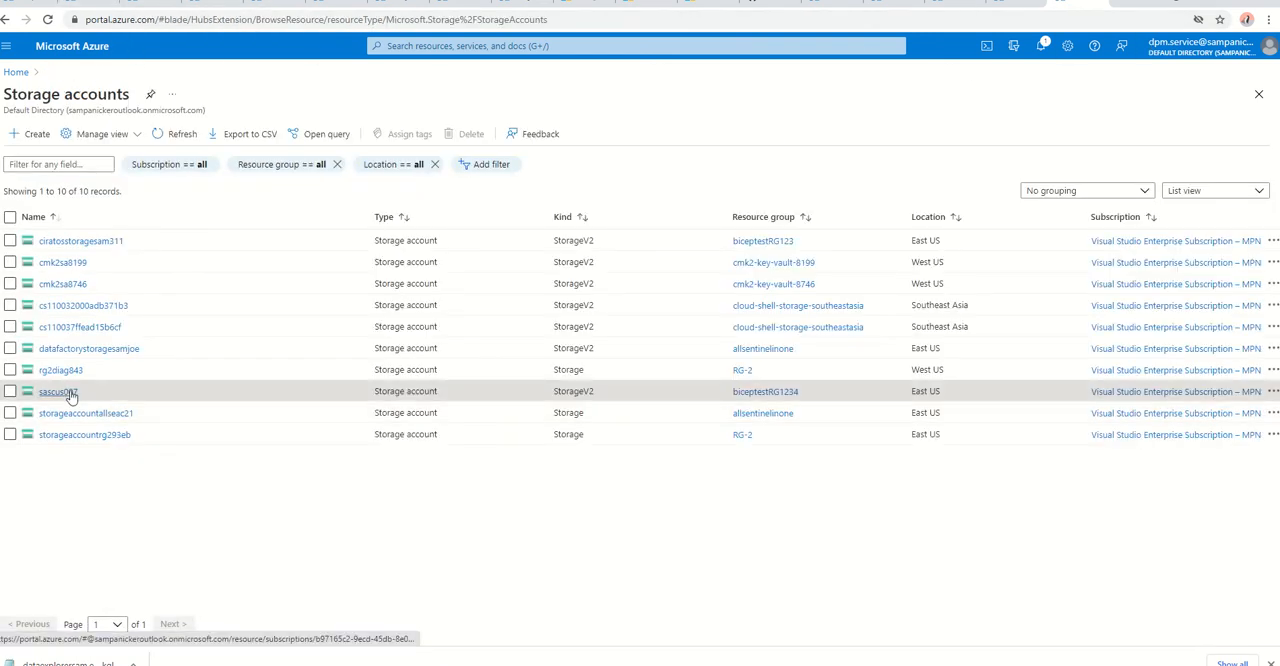
click(56, 391)
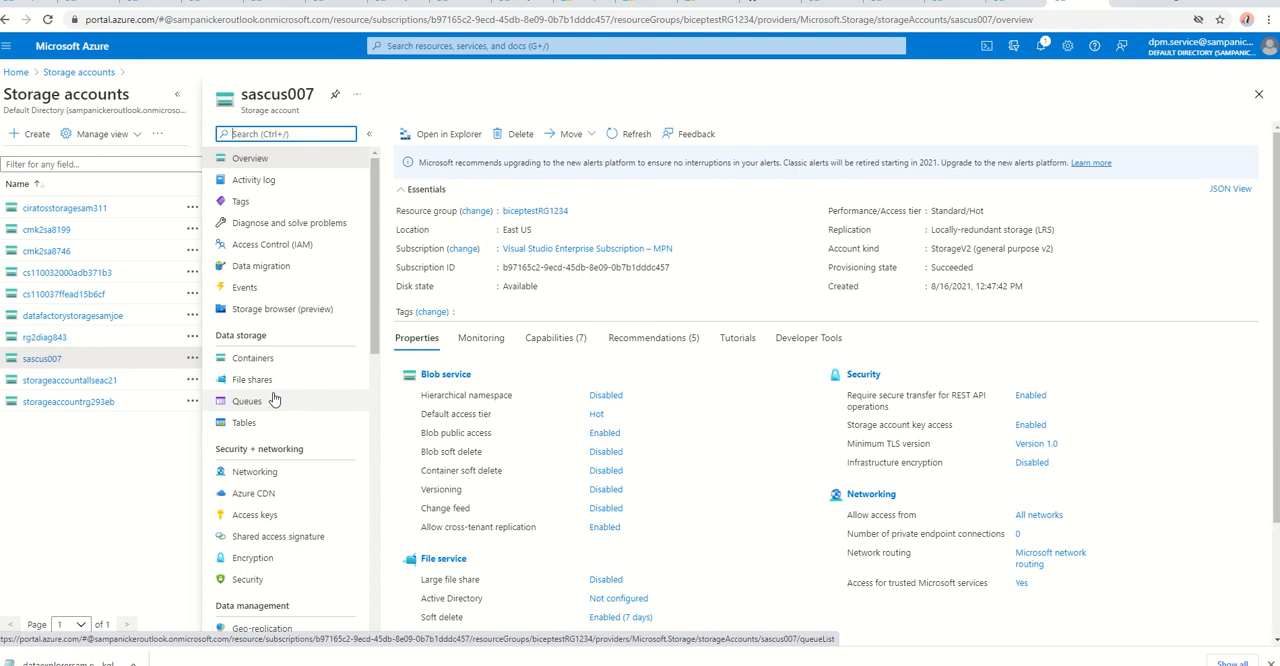
scroll(down, 3)
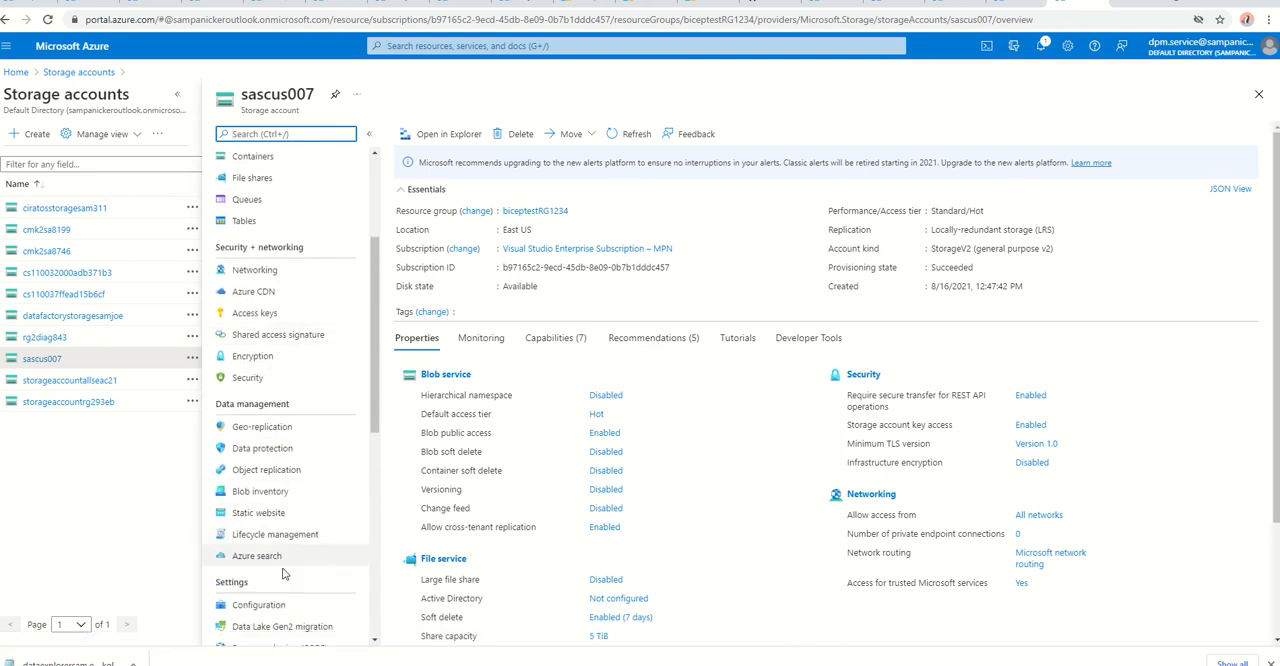
click(274, 534)
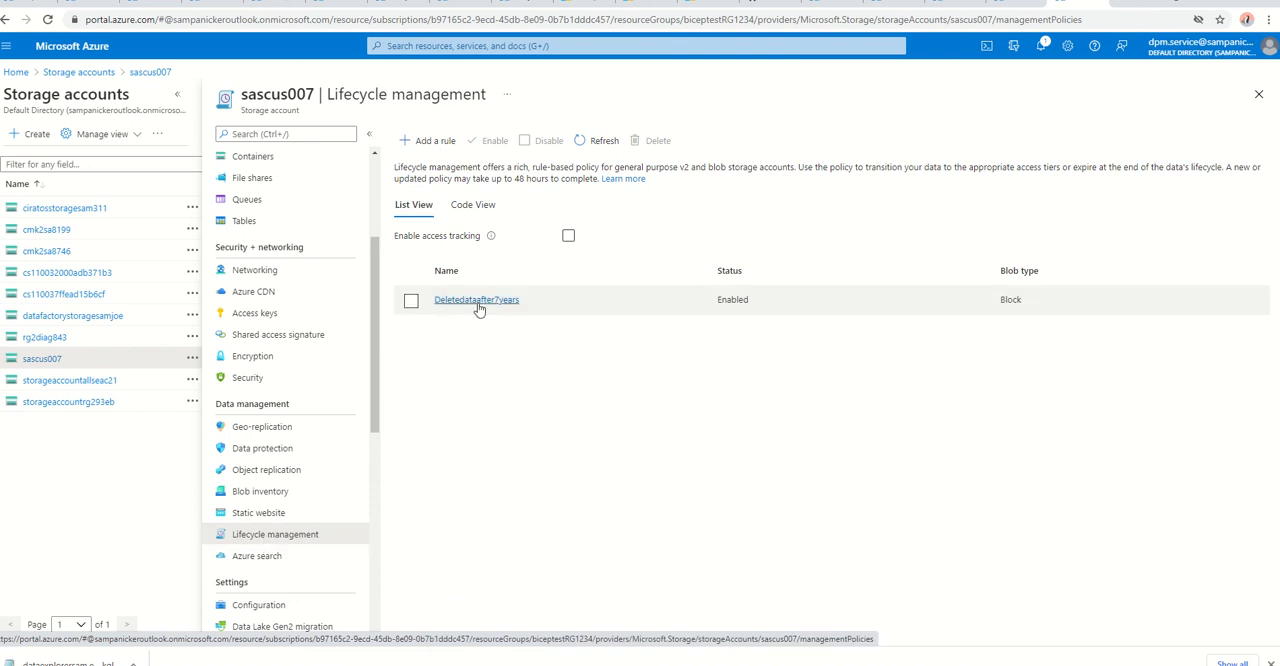
Change Deletedataafter7years to delete base blobs last modified more than 2555 days ago.
click(476, 299)
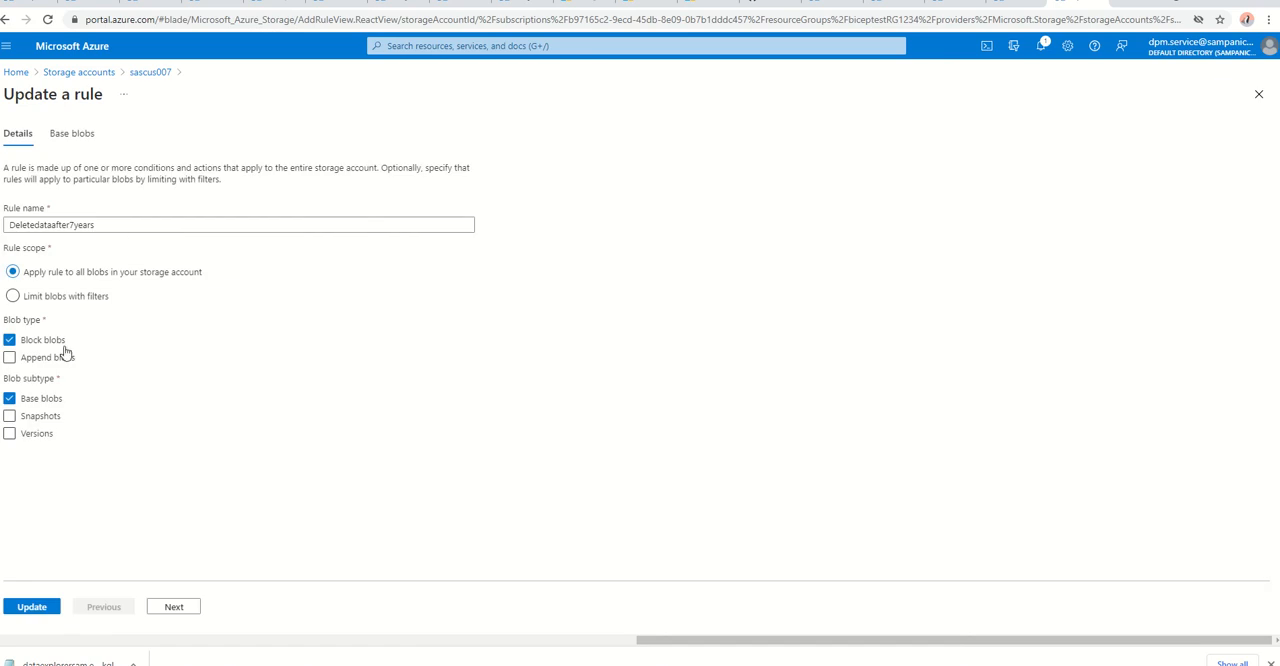
mouse_move(128, 517)
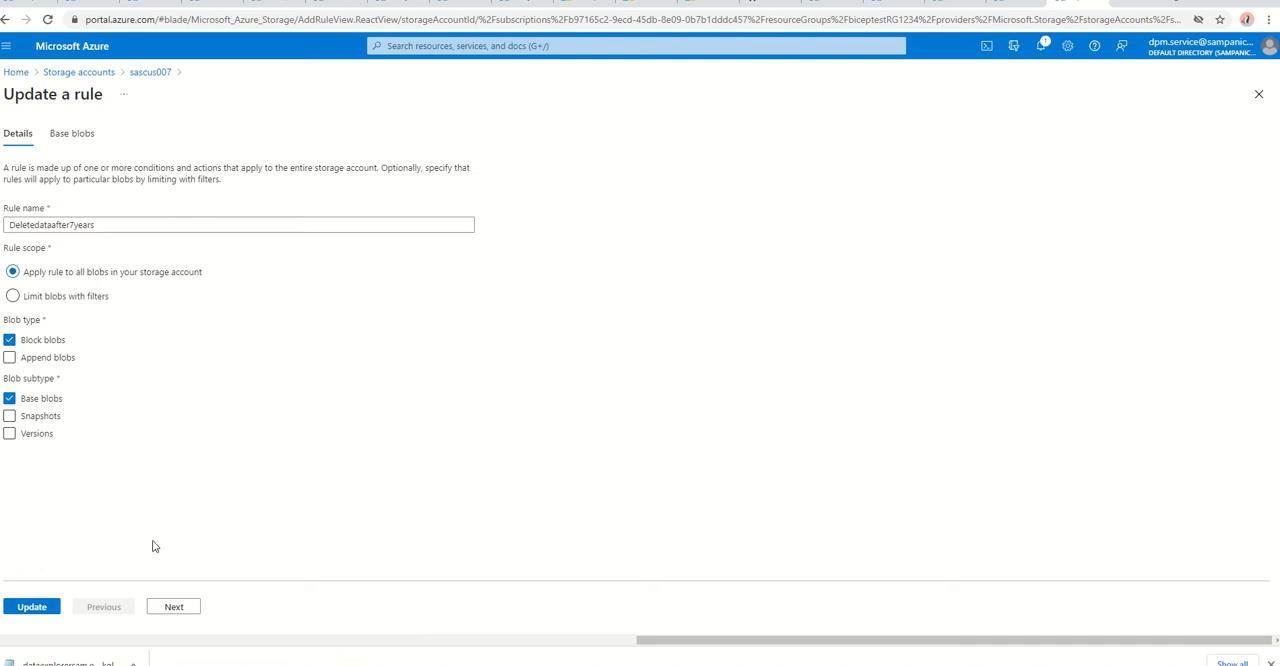
click(71, 133)
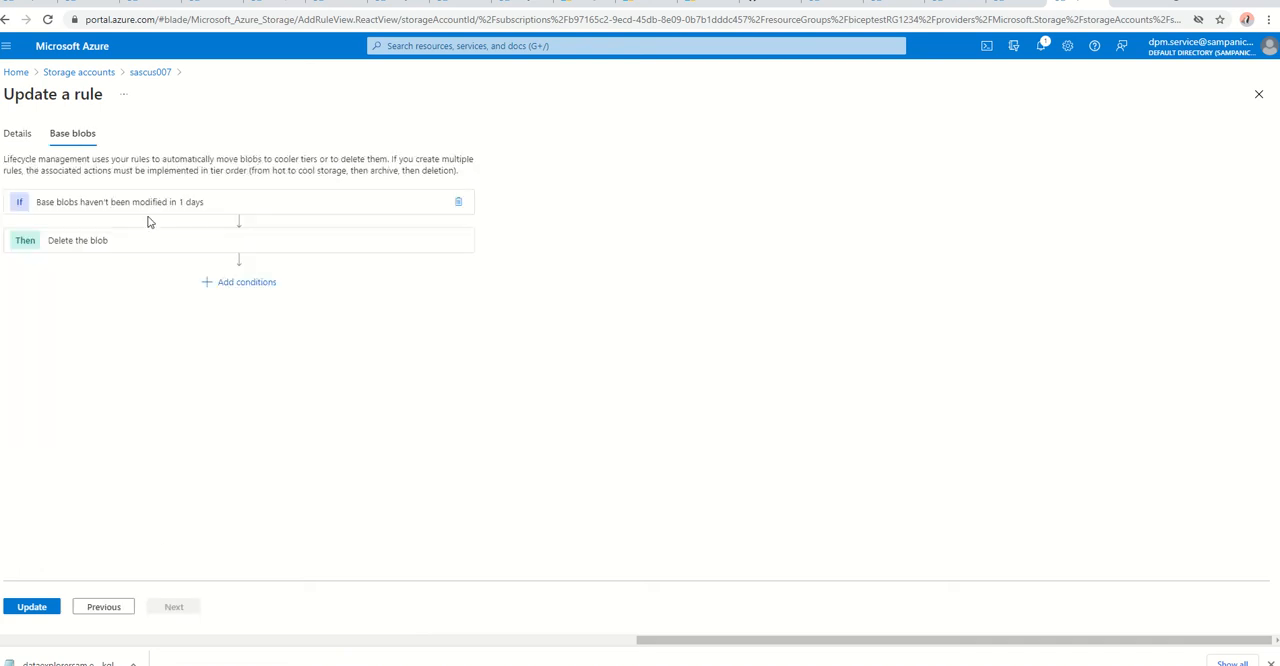
click(120, 201)
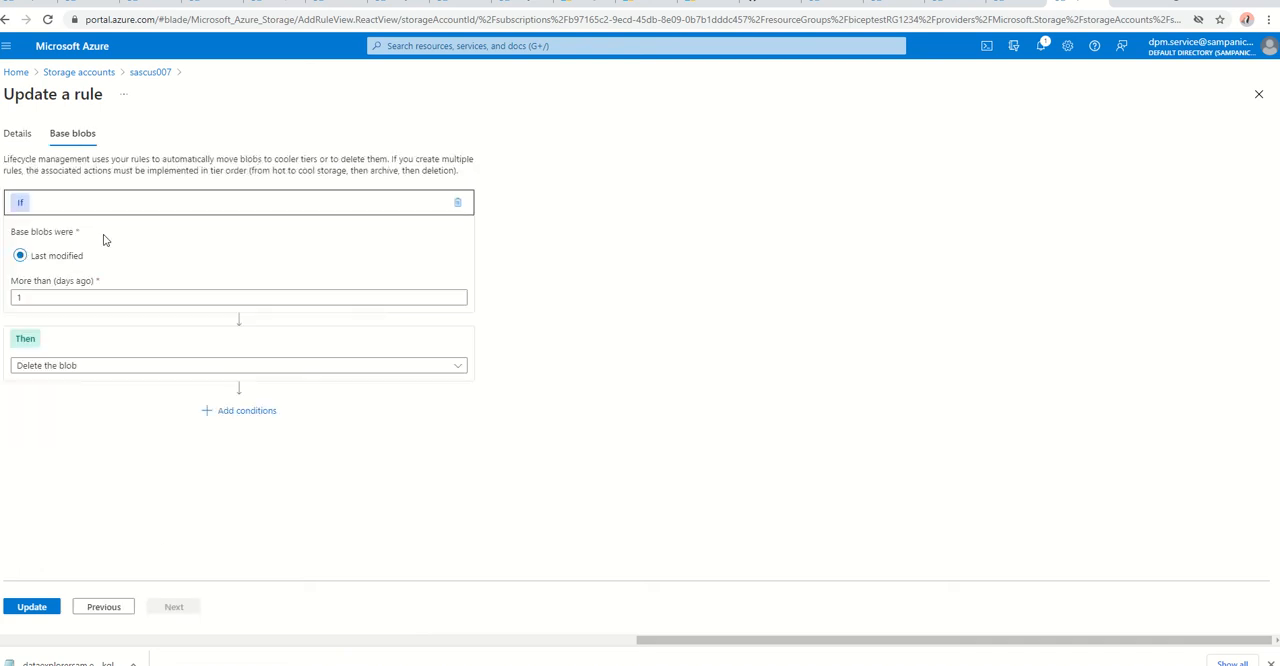
click(238, 296)
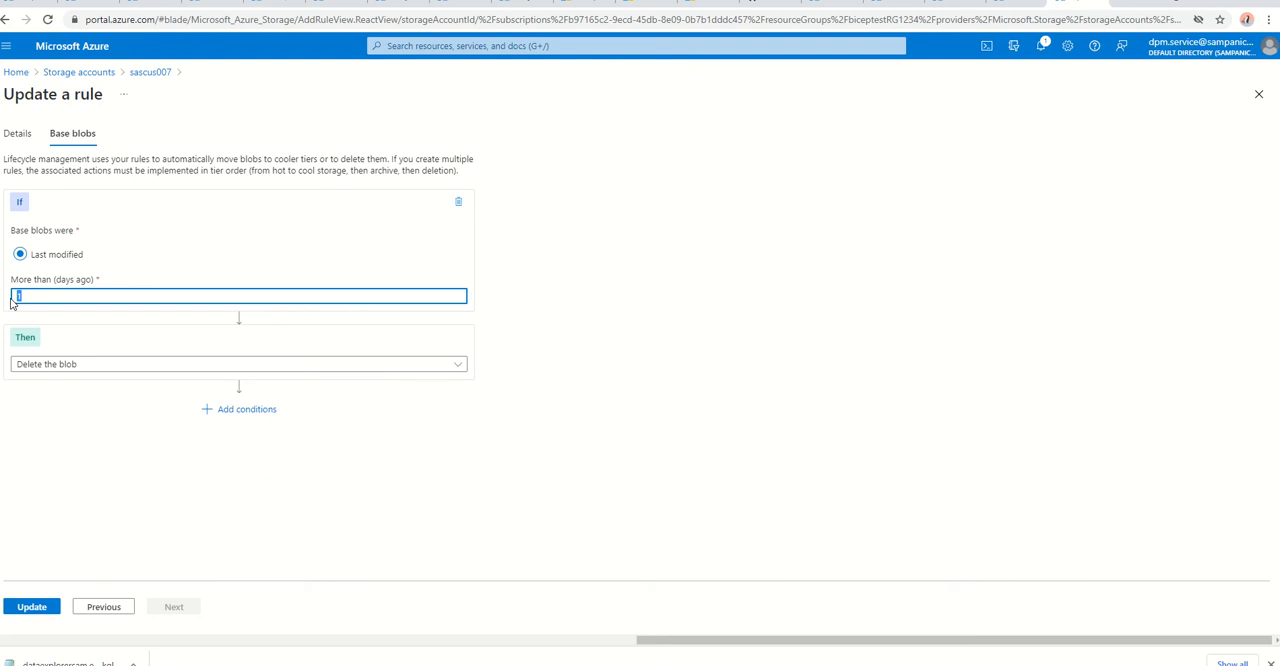
text(2555)
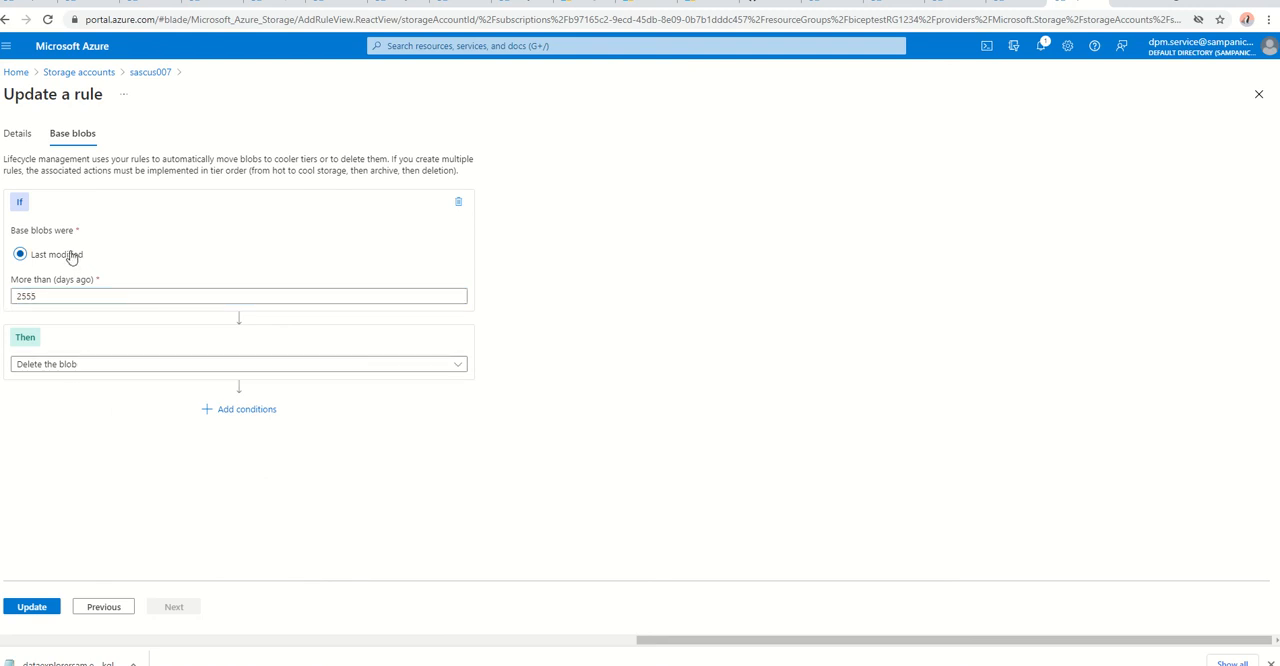
click(238, 296)
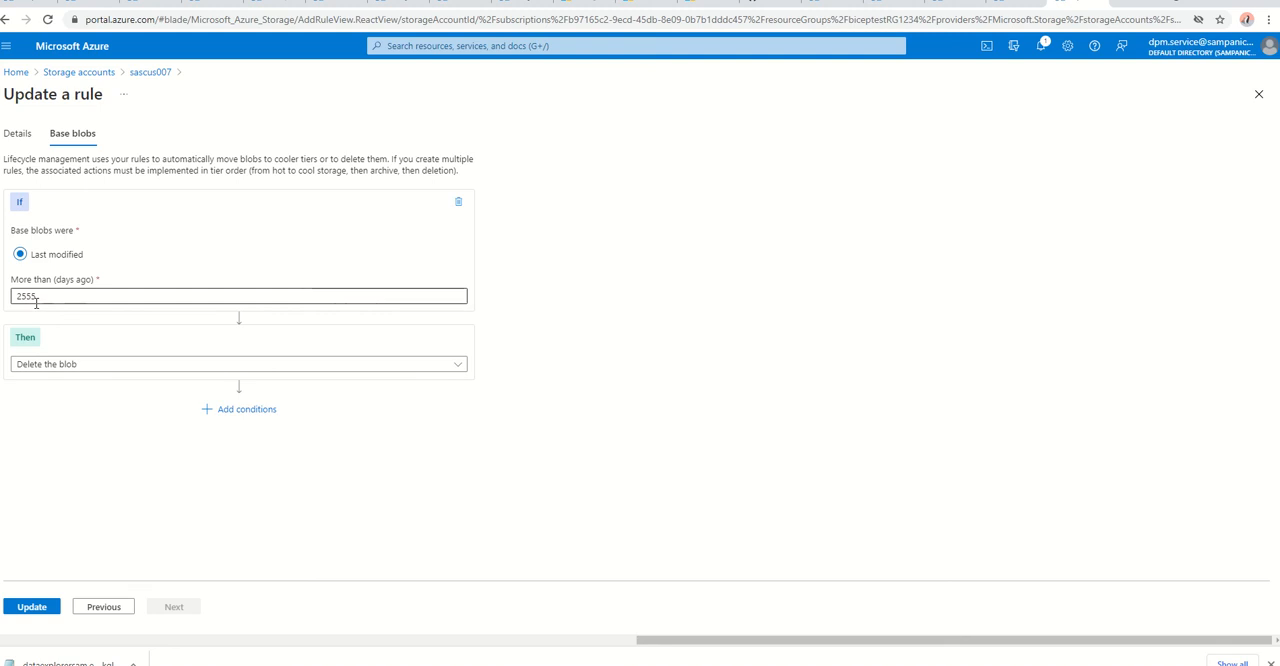
mouse_move(150, 72)
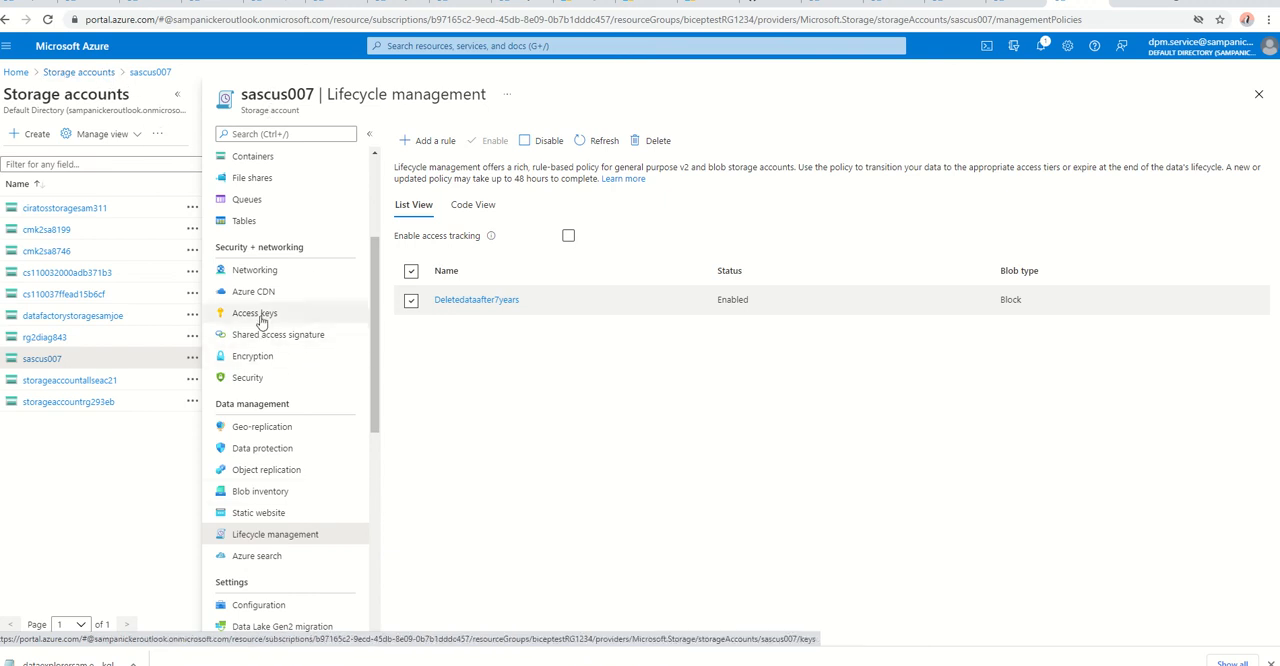
Add an empty container named testjason1 to the sascus007 storage account.
scroll(down, 3)
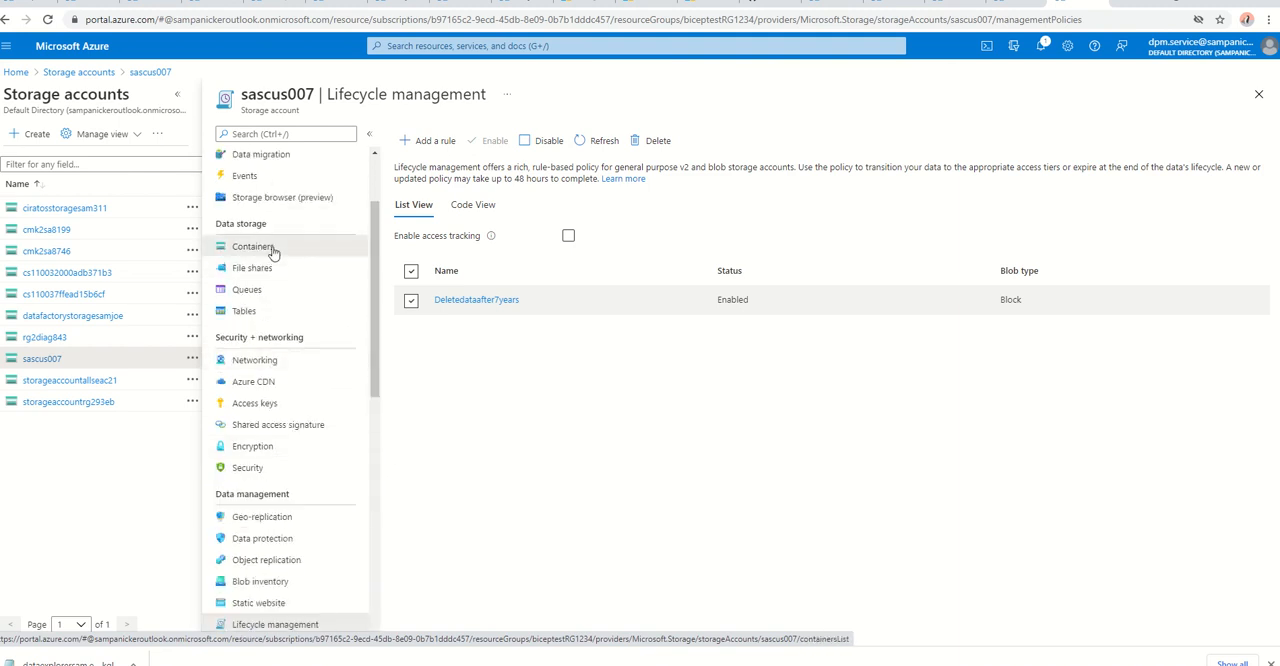
click(253, 246)
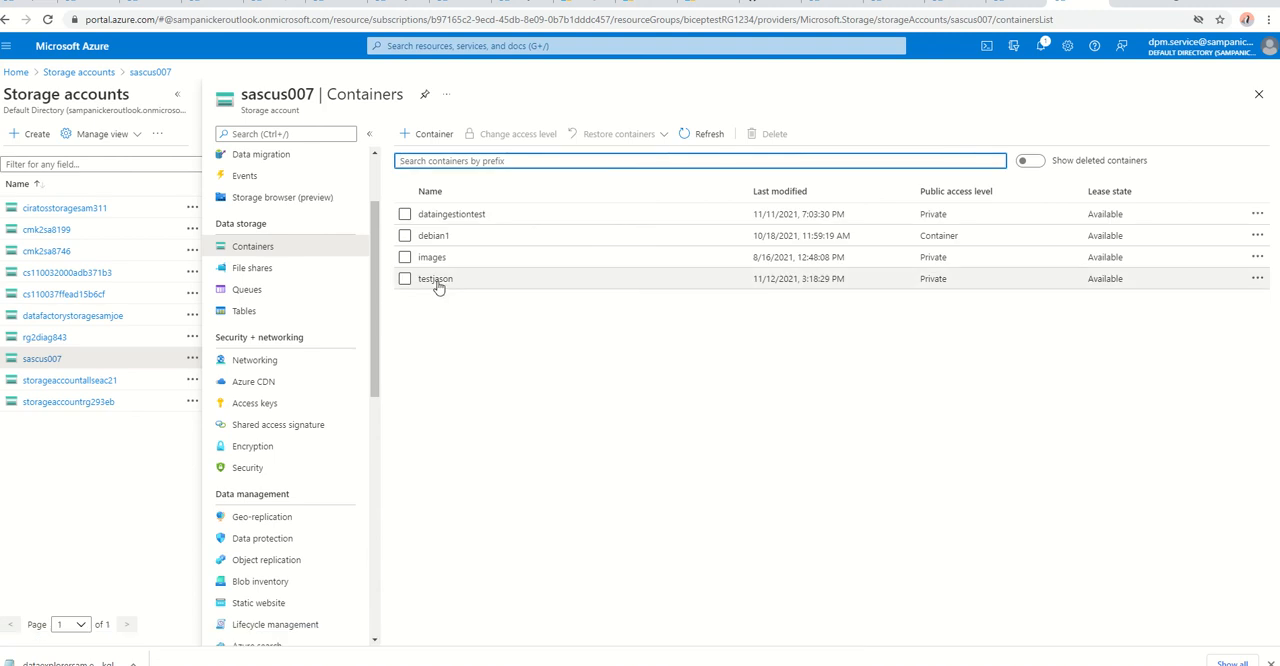
click(430, 133)
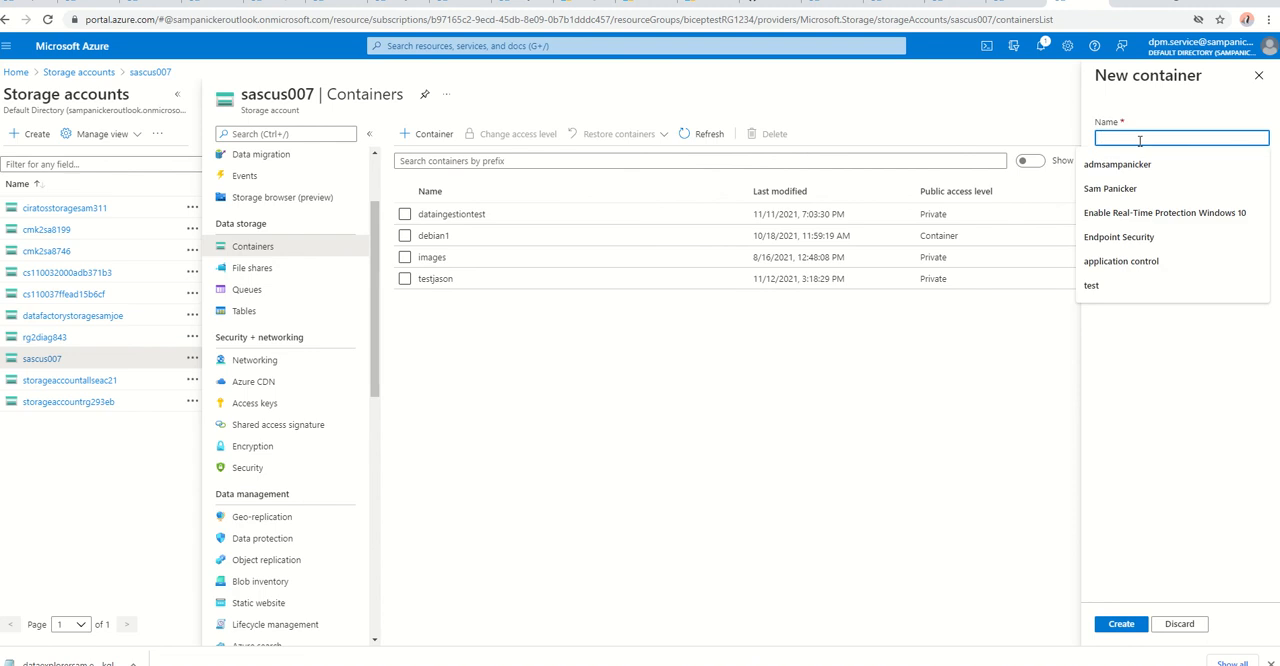
text(test)
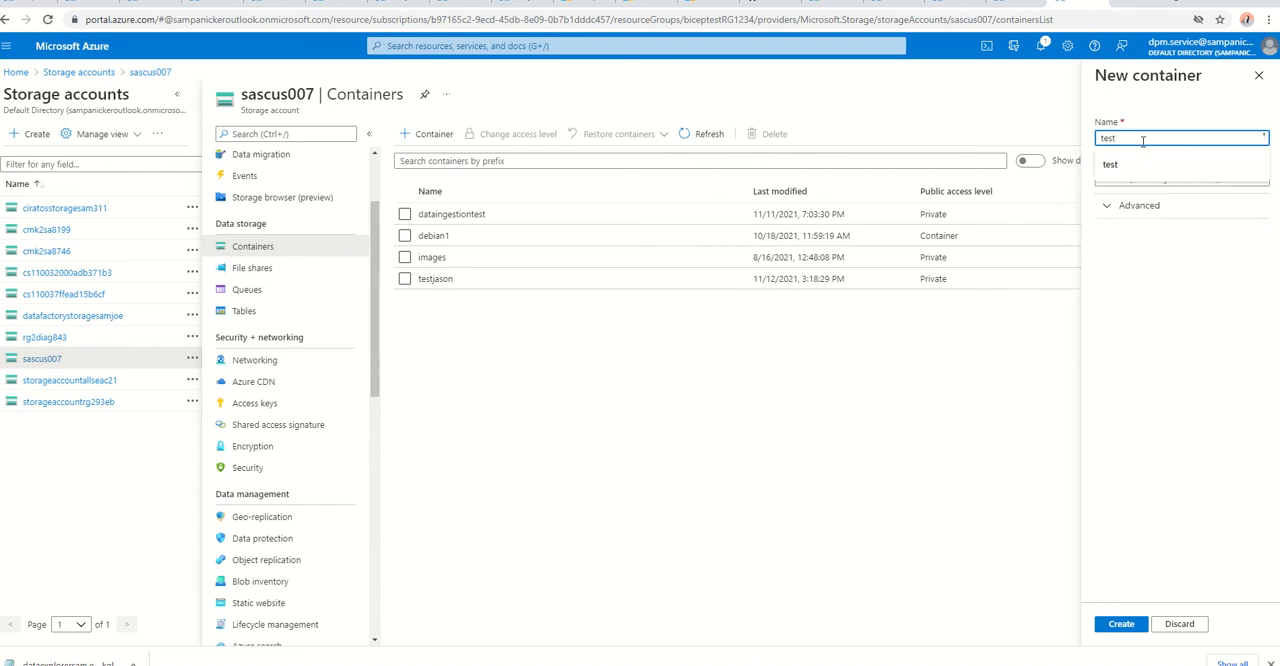
text(testjason1)
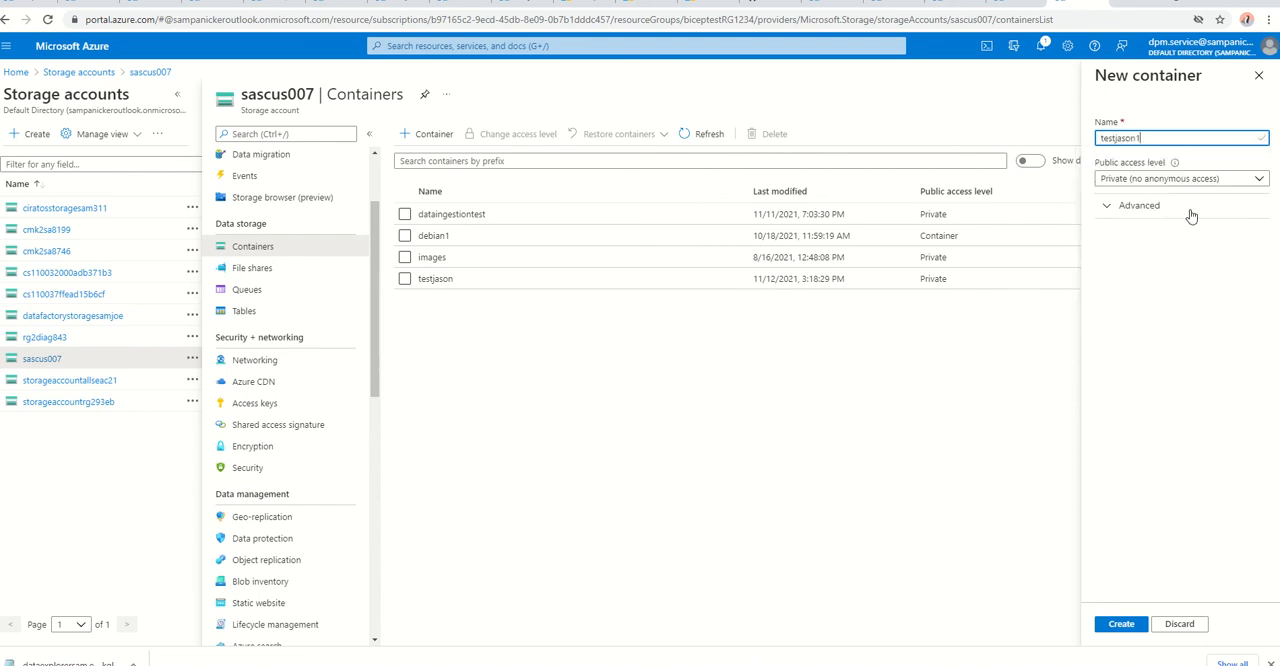
click(1120, 624)
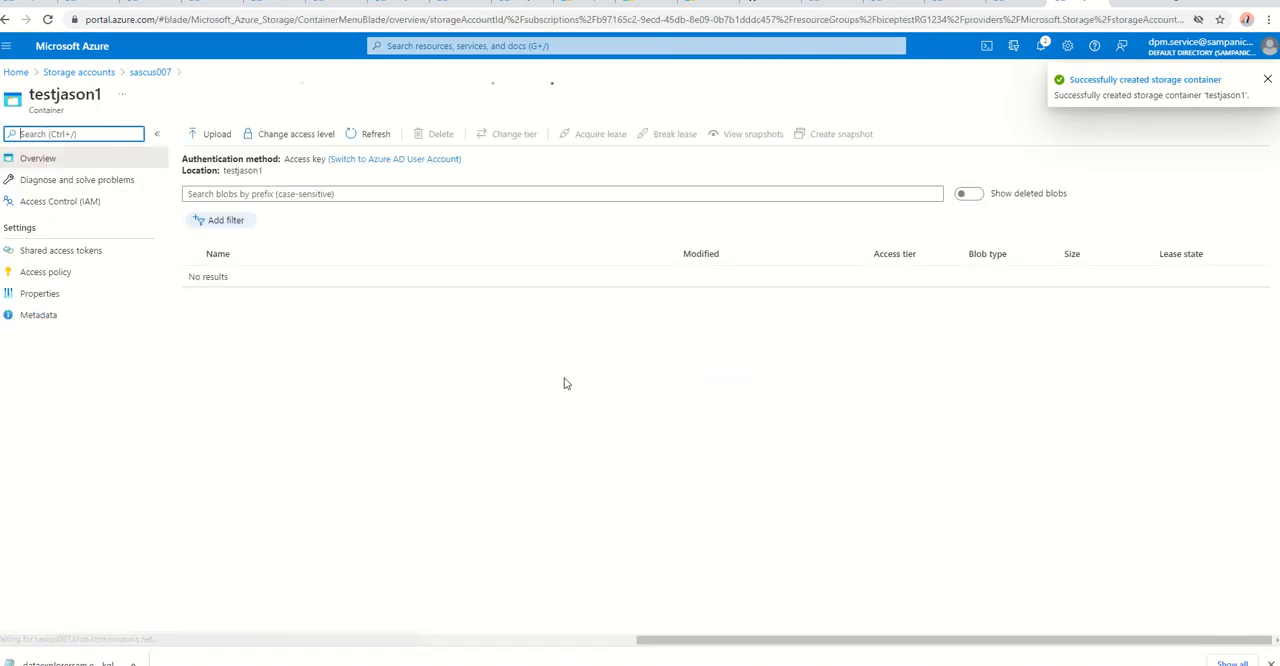
mouse_move(85, 254)
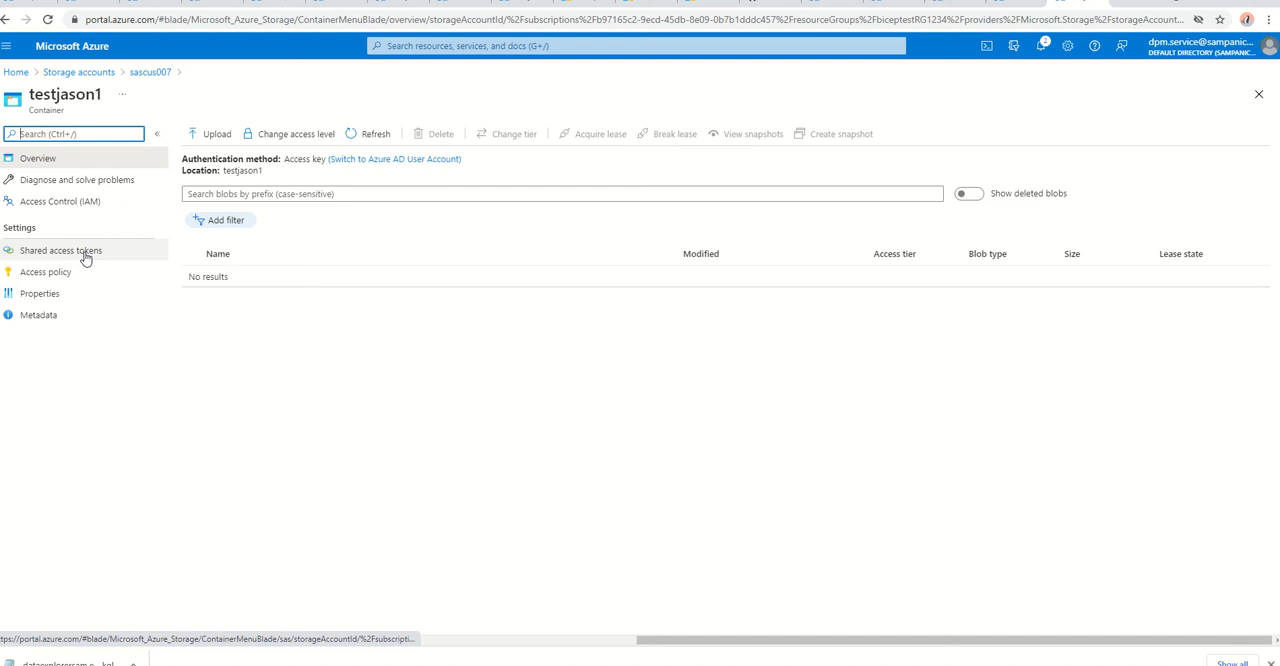
Generate a testjason1 SAS token with read, add, create, write and list permissions, expiring 2049.
click(60, 250)
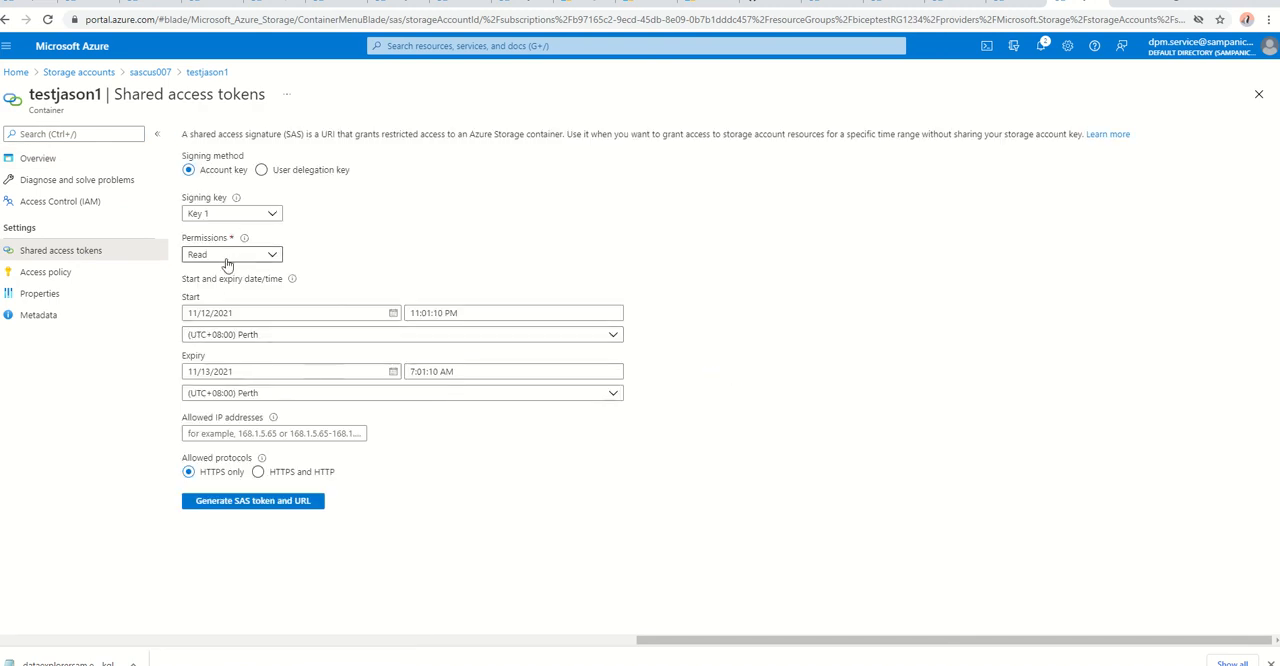
click(231, 254)
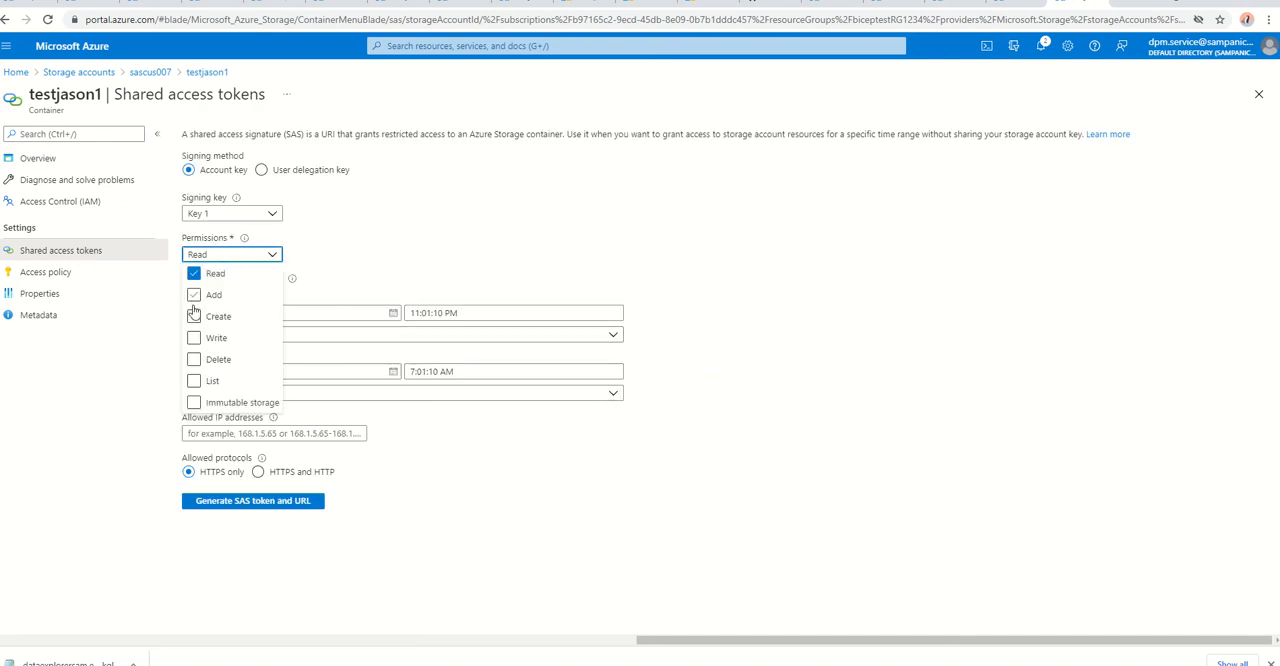
click(193, 294)
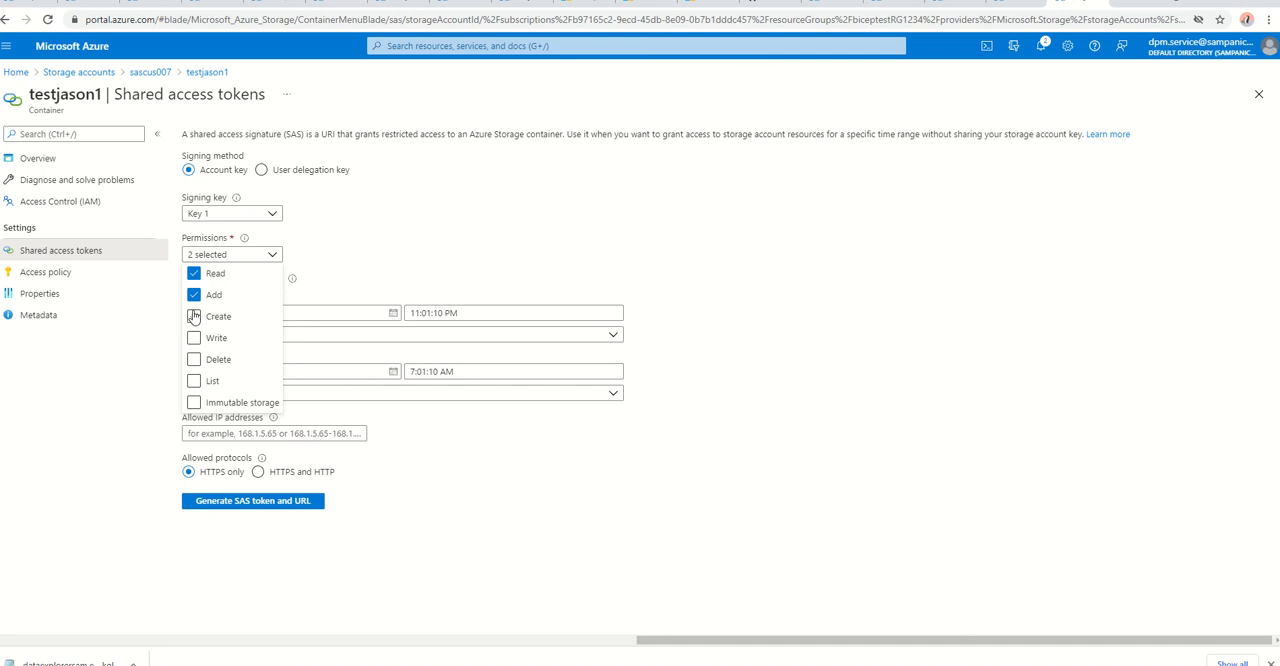
click(193, 316)
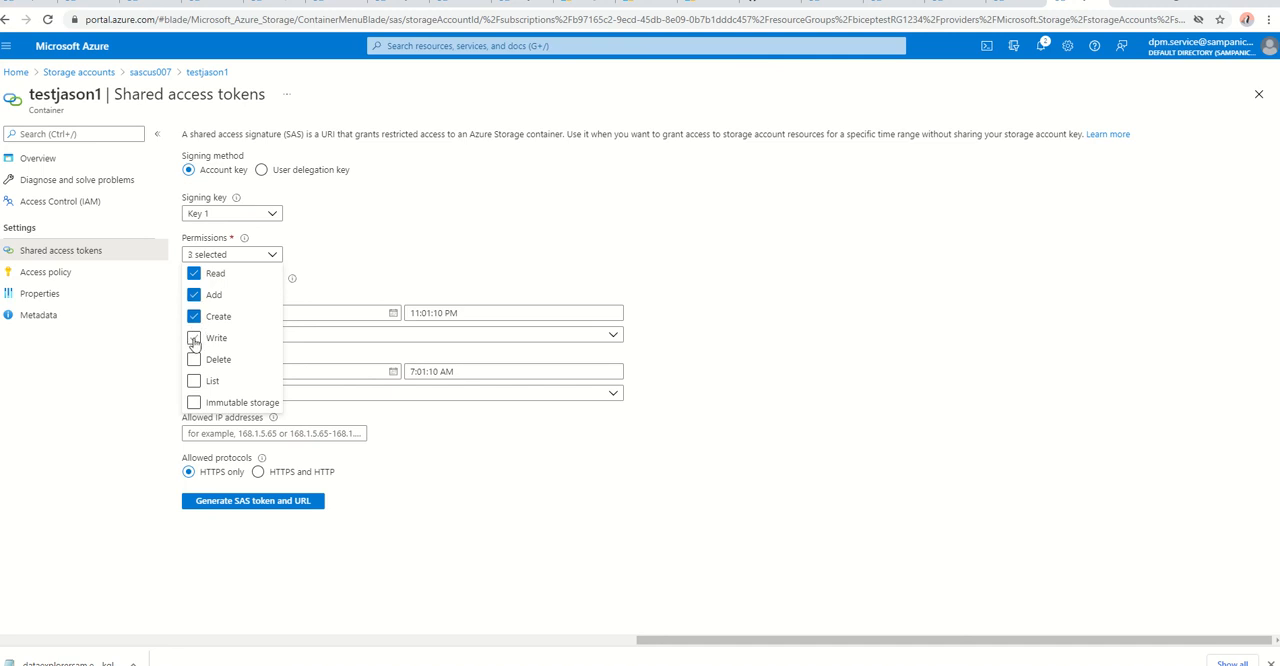
click(193, 338)
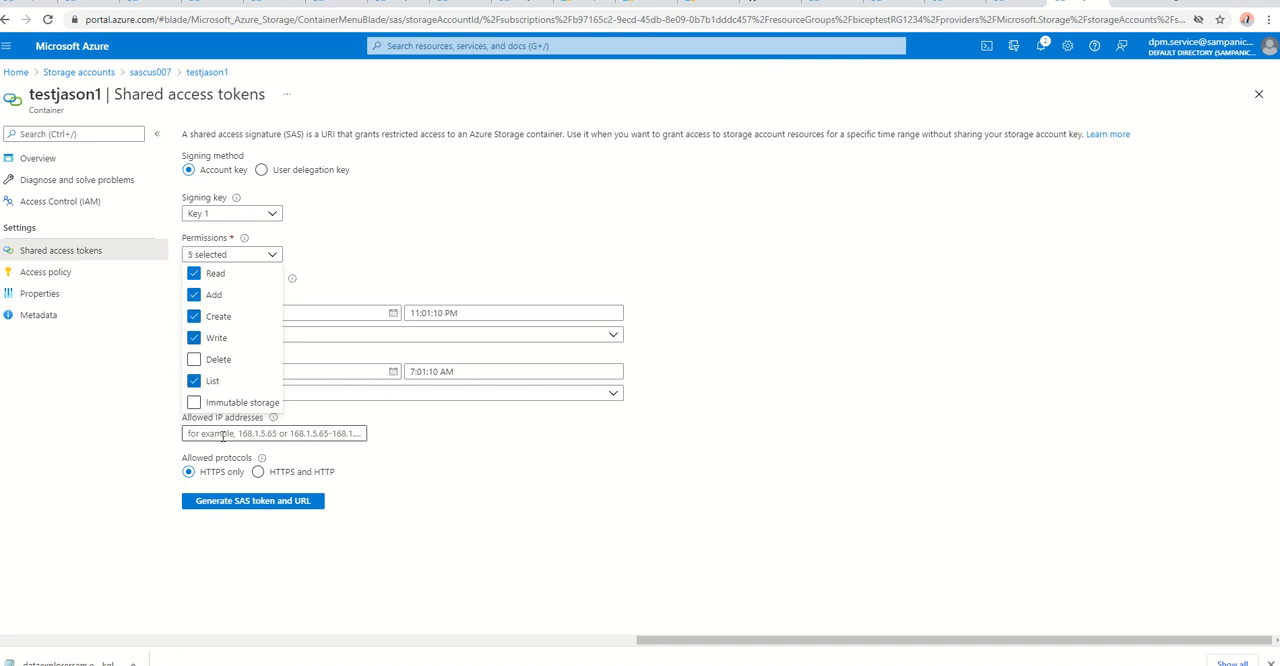
click(231, 254)
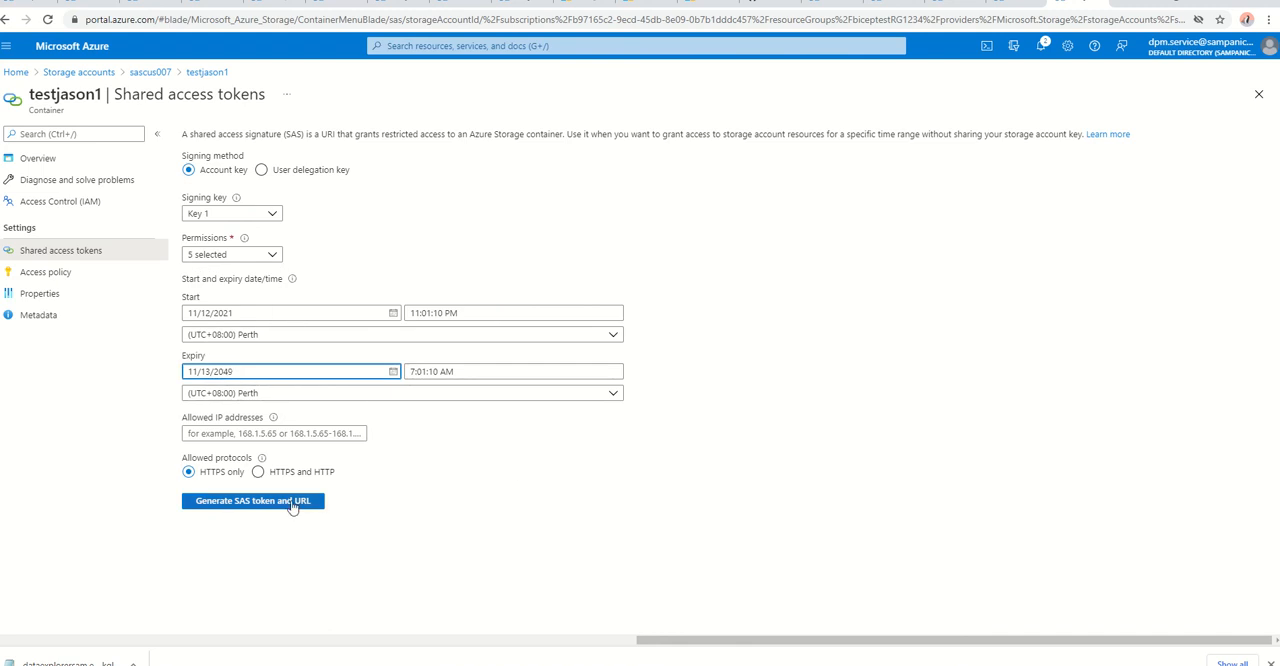
click(252, 500)
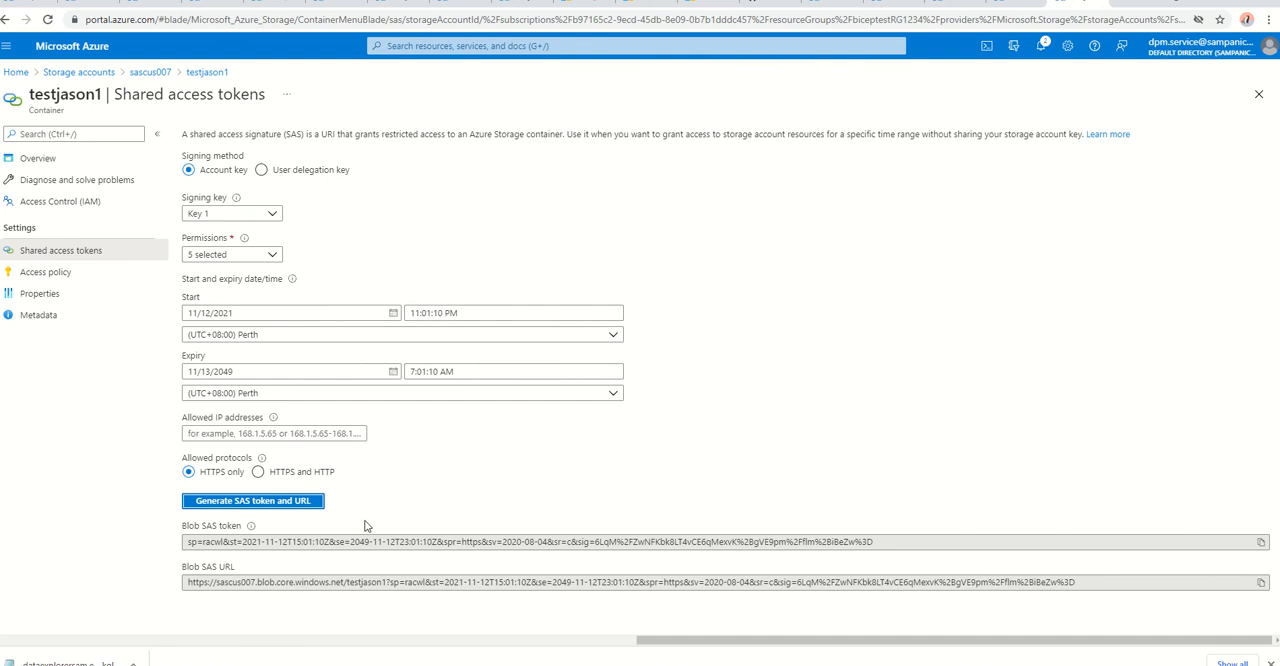
mouse_move(846, 631)
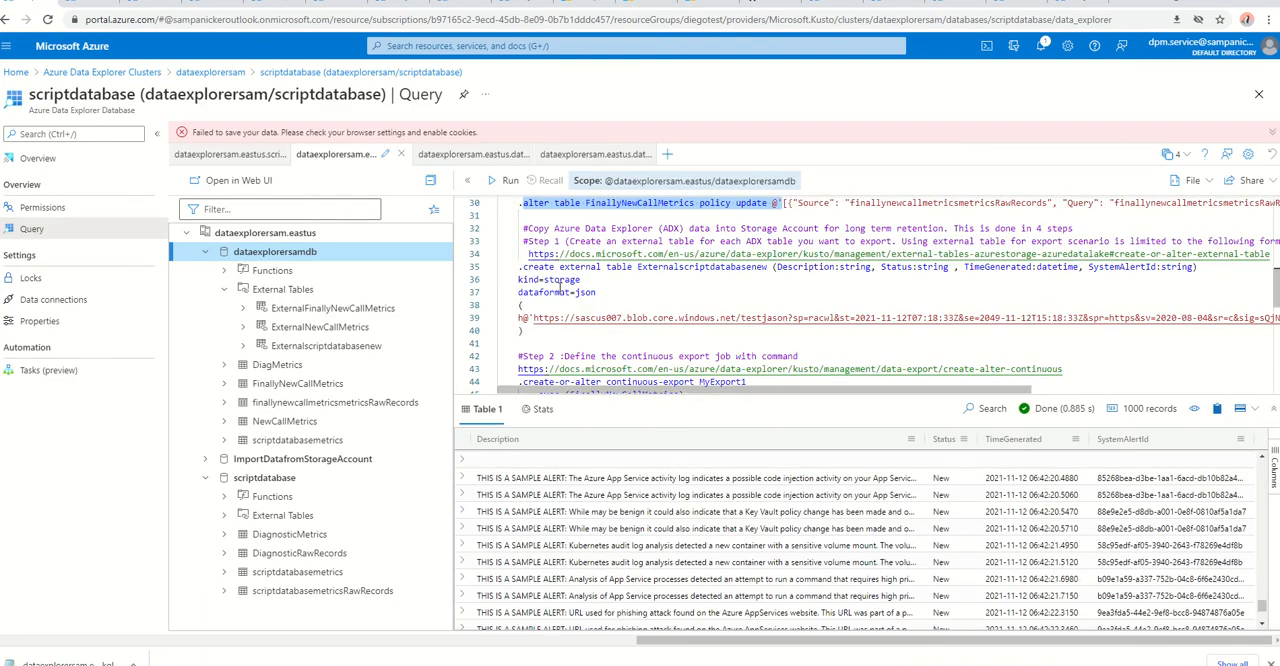
mouse_move(560, 288)
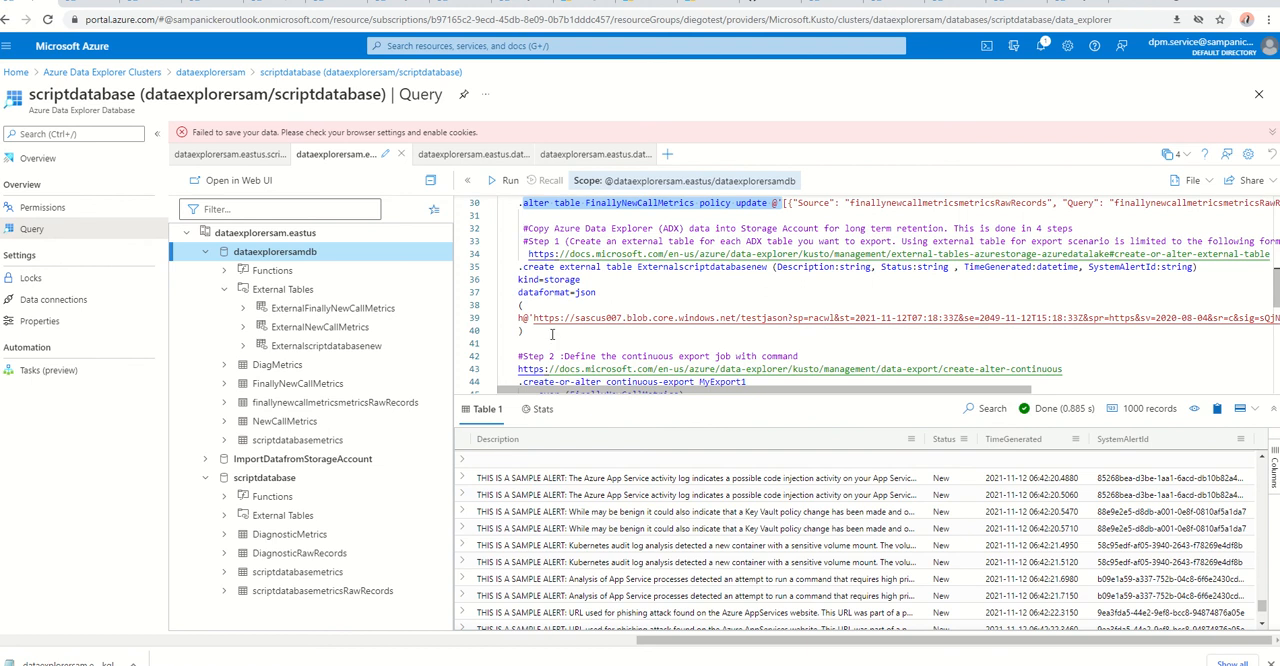
mouse_move(552, 334)
text(2)
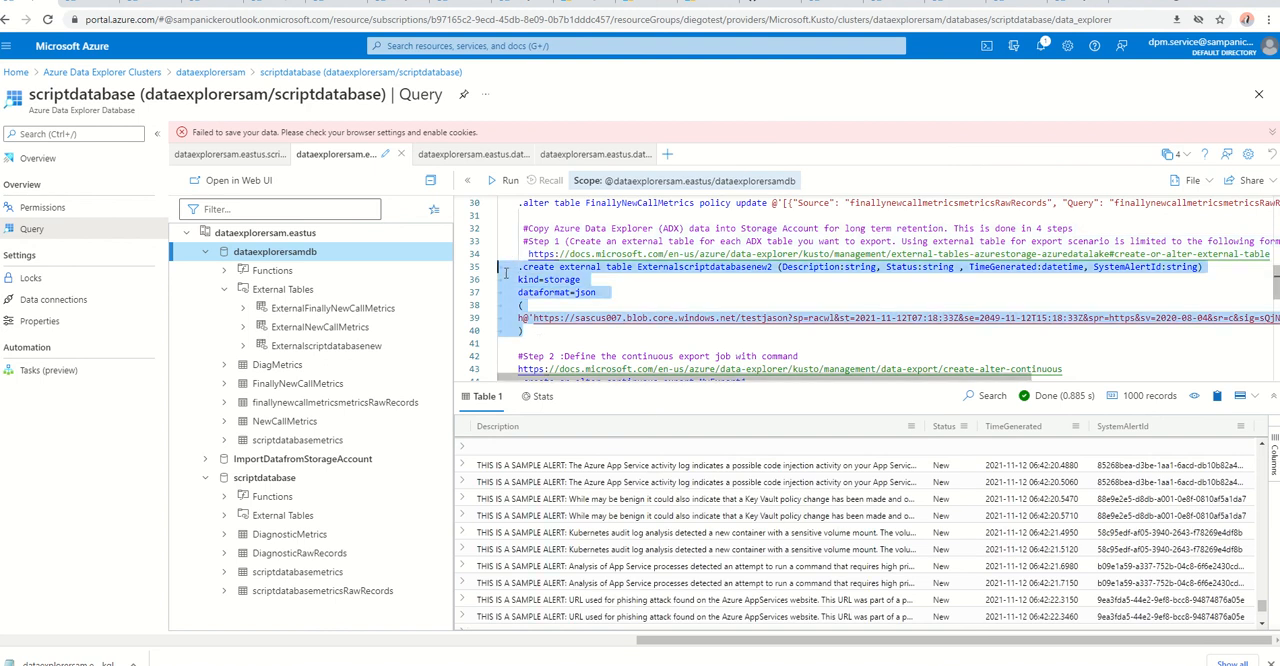
mouse_move(504, 181)
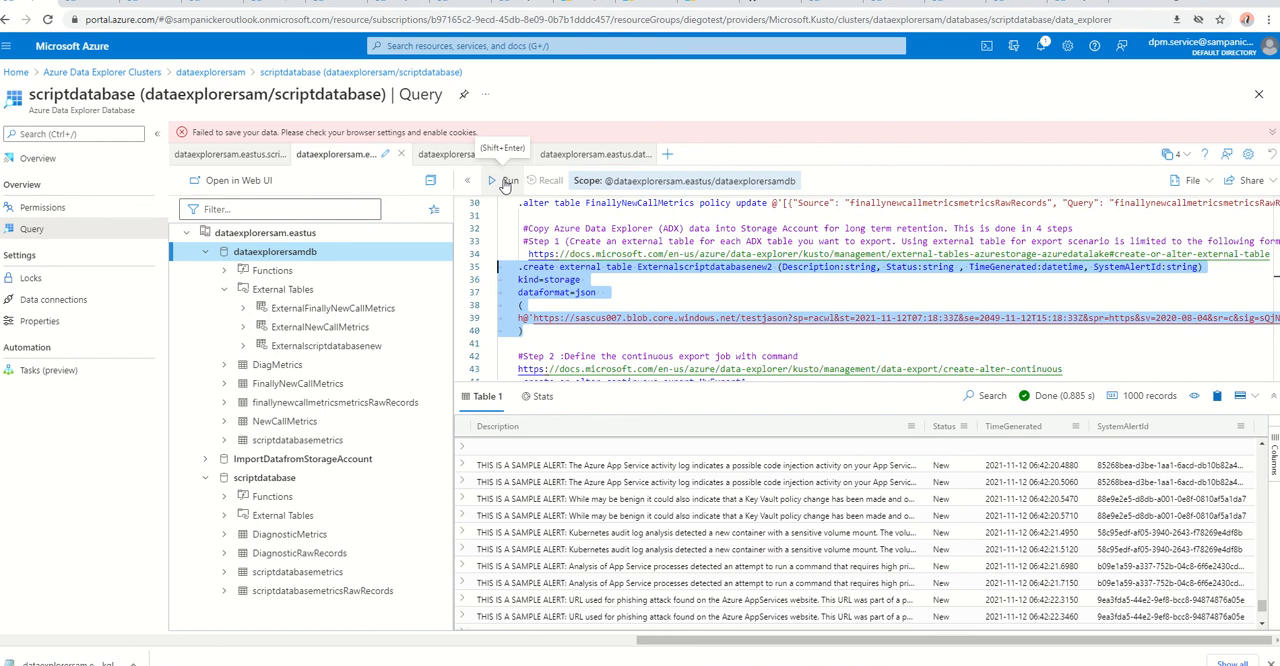
click(507, 181)
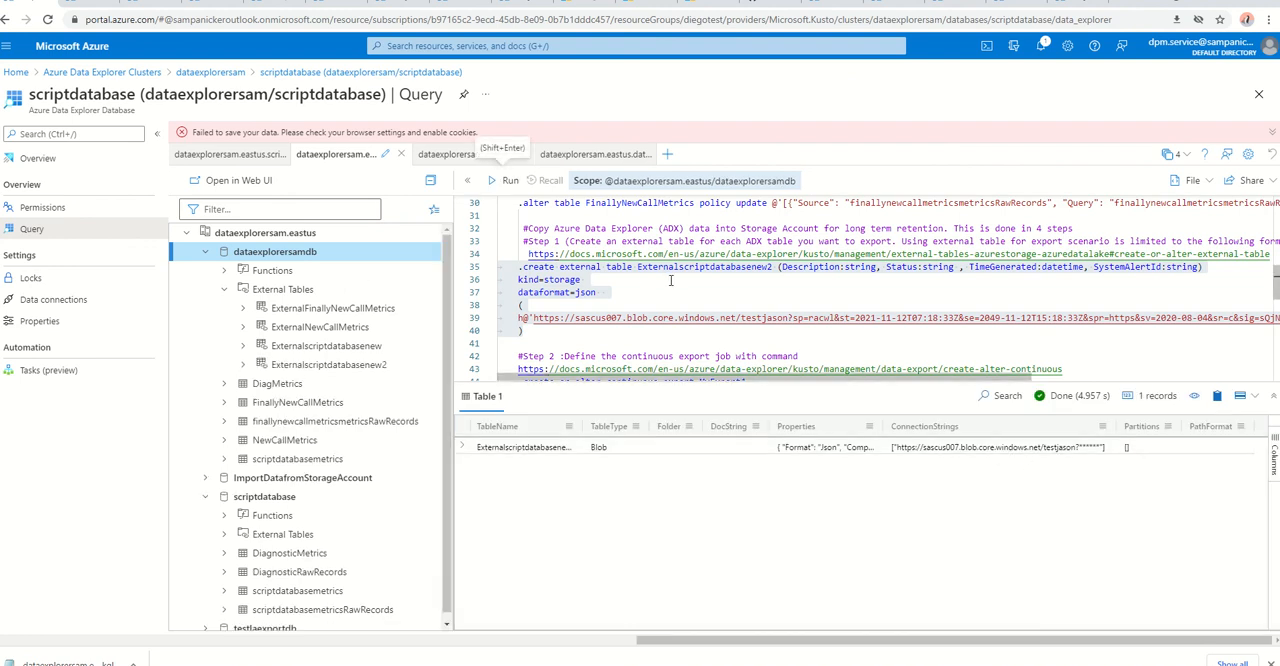
scroll(down, 3)
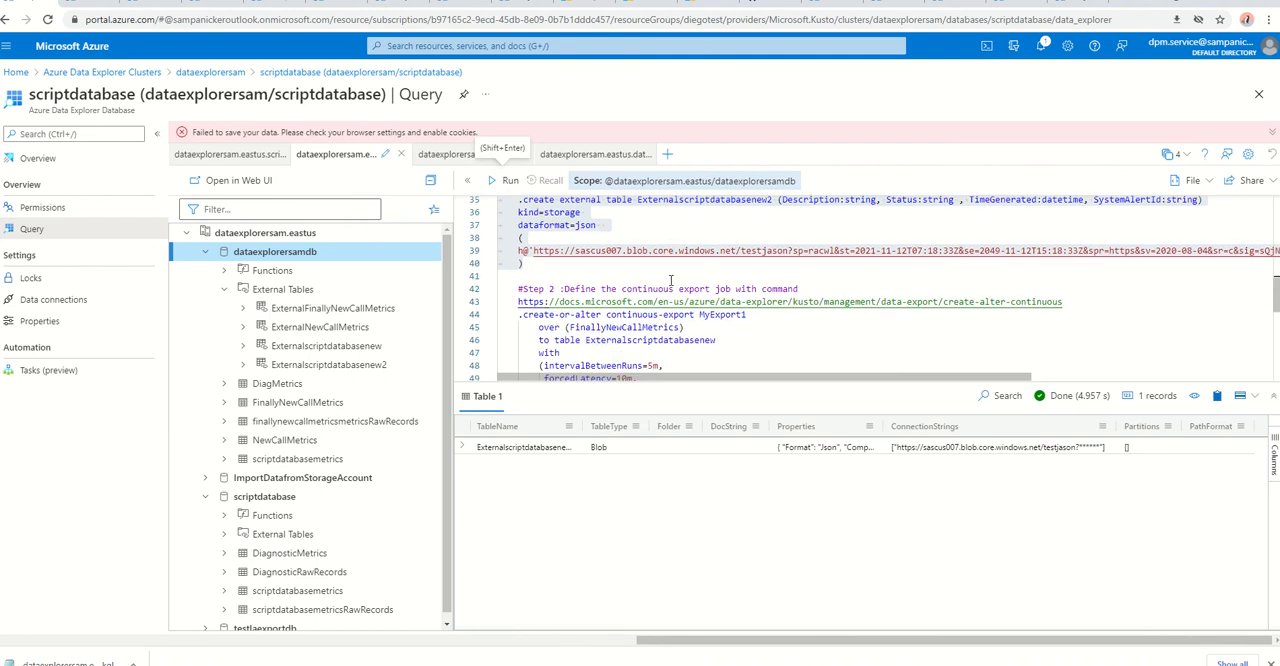
scroll(down, 3)
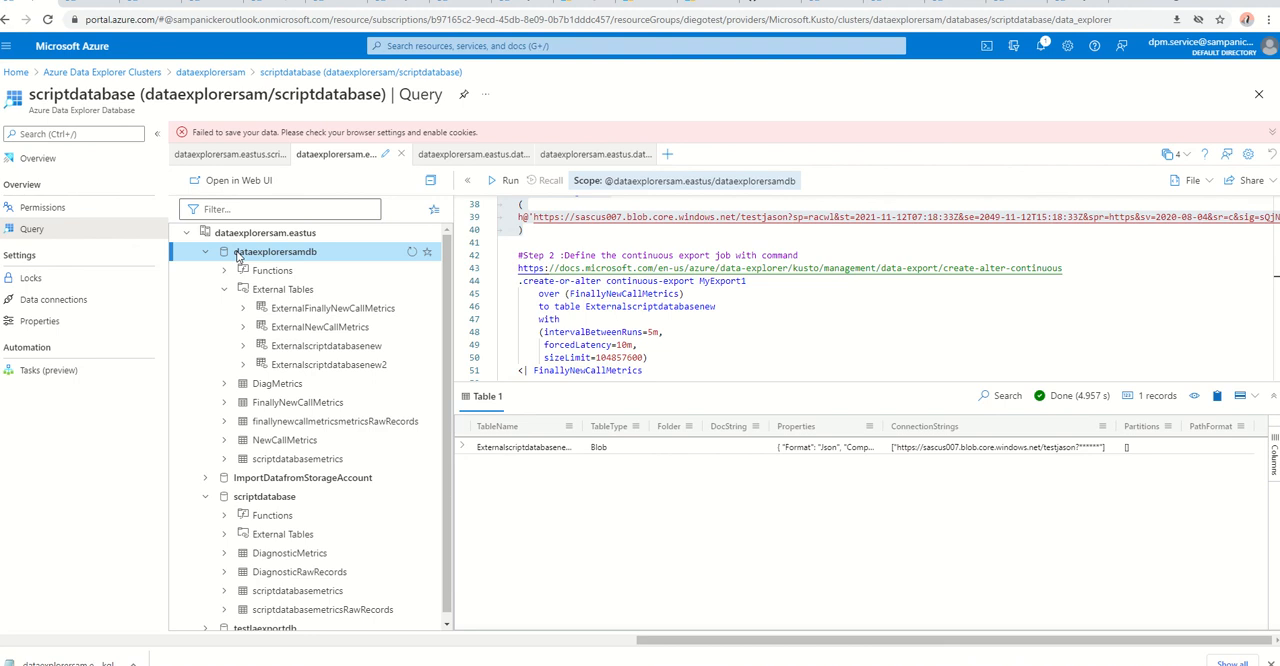
mouse_move(270, 280)
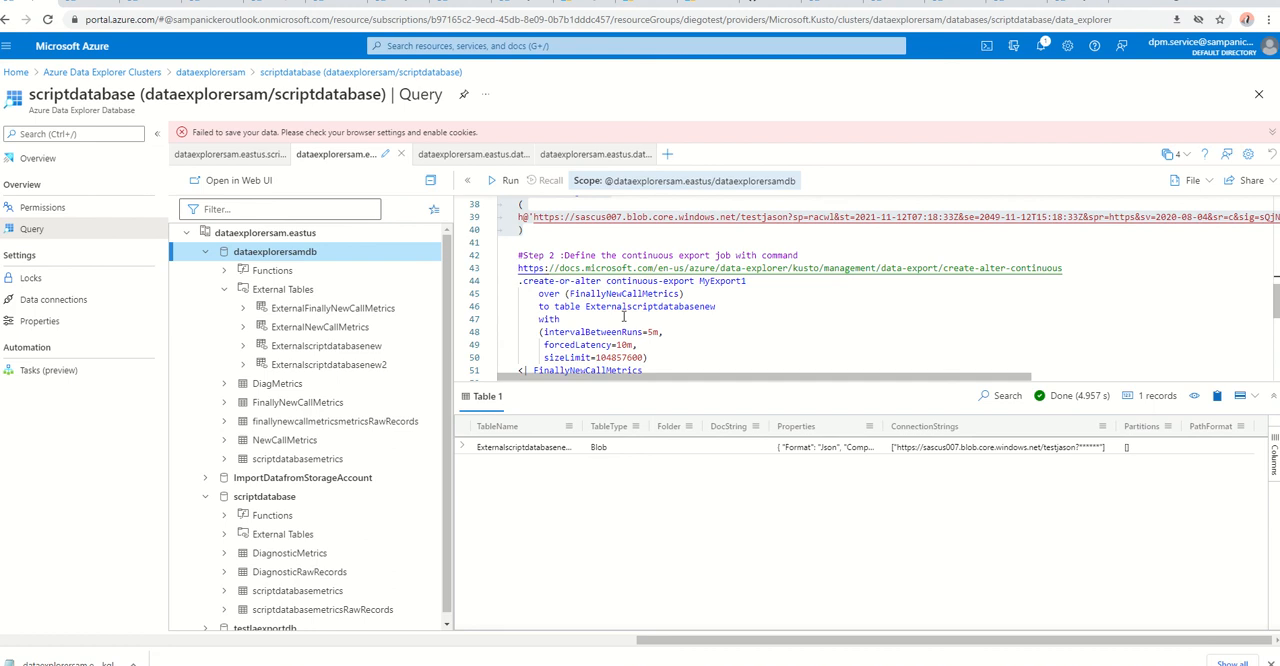
scroll(down, 3)
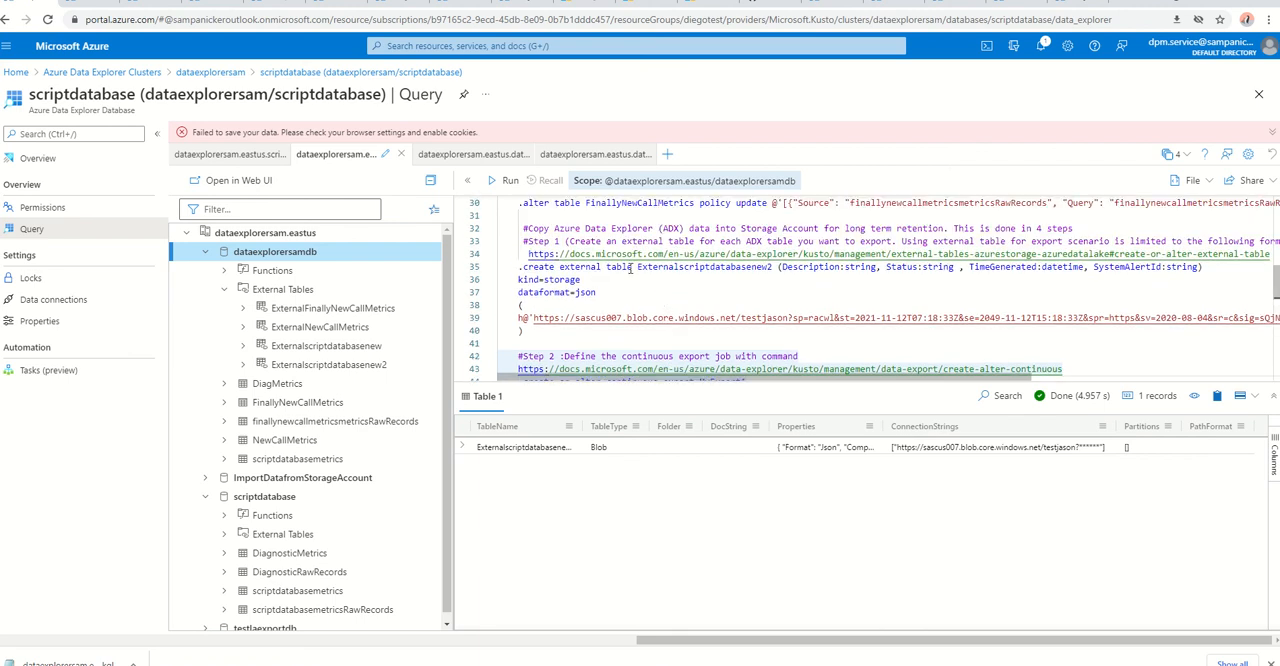
Retarget MyExport1 to Externalscriptdatabasenew2 and run the .create-or-alter continuous-export command.
double_click(703, 267)
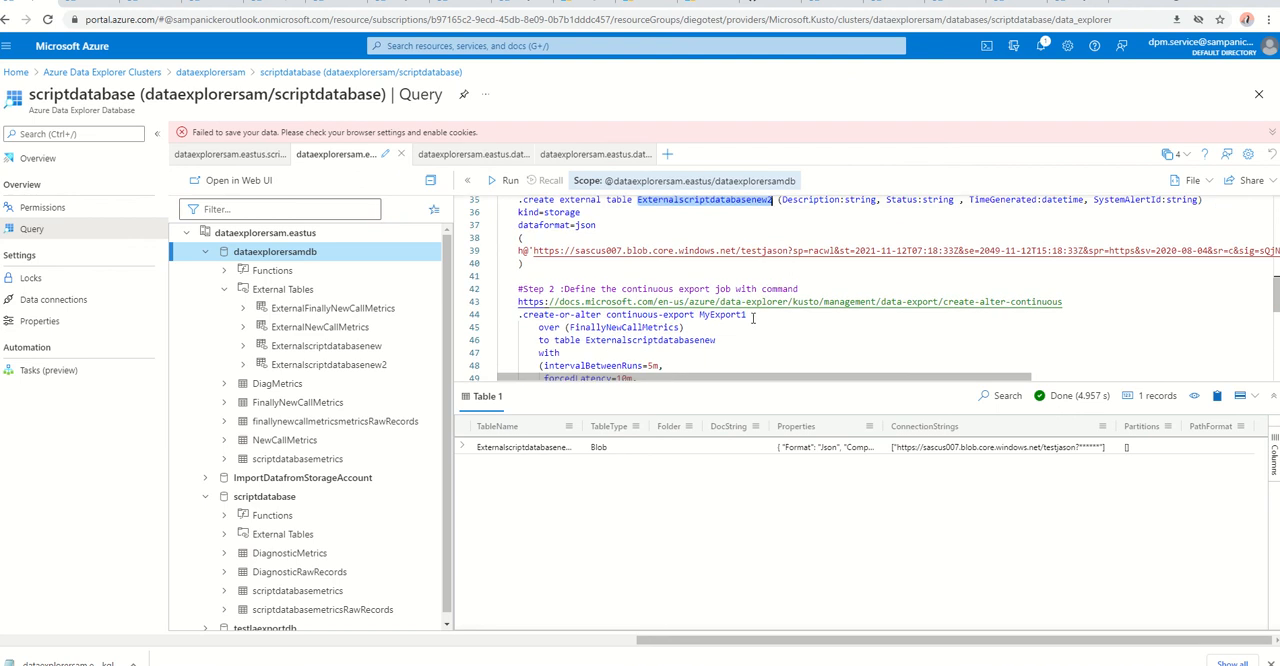
double_click(650, 340)
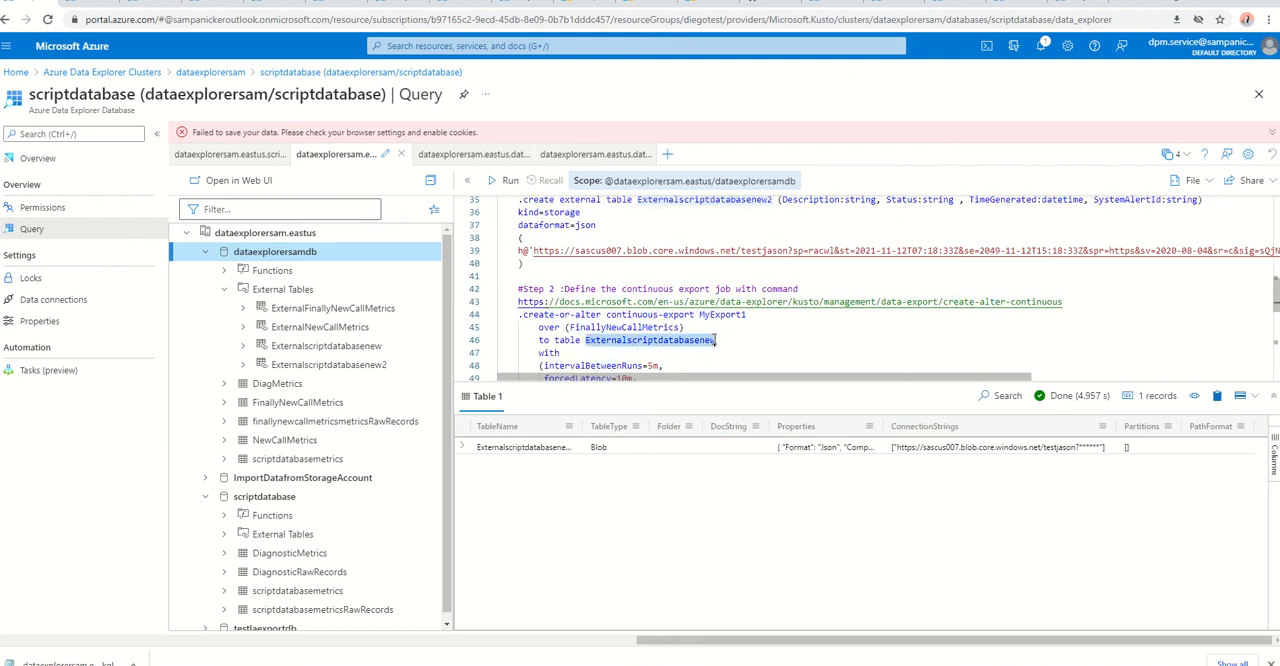
scroll(down, 3)
text(2)
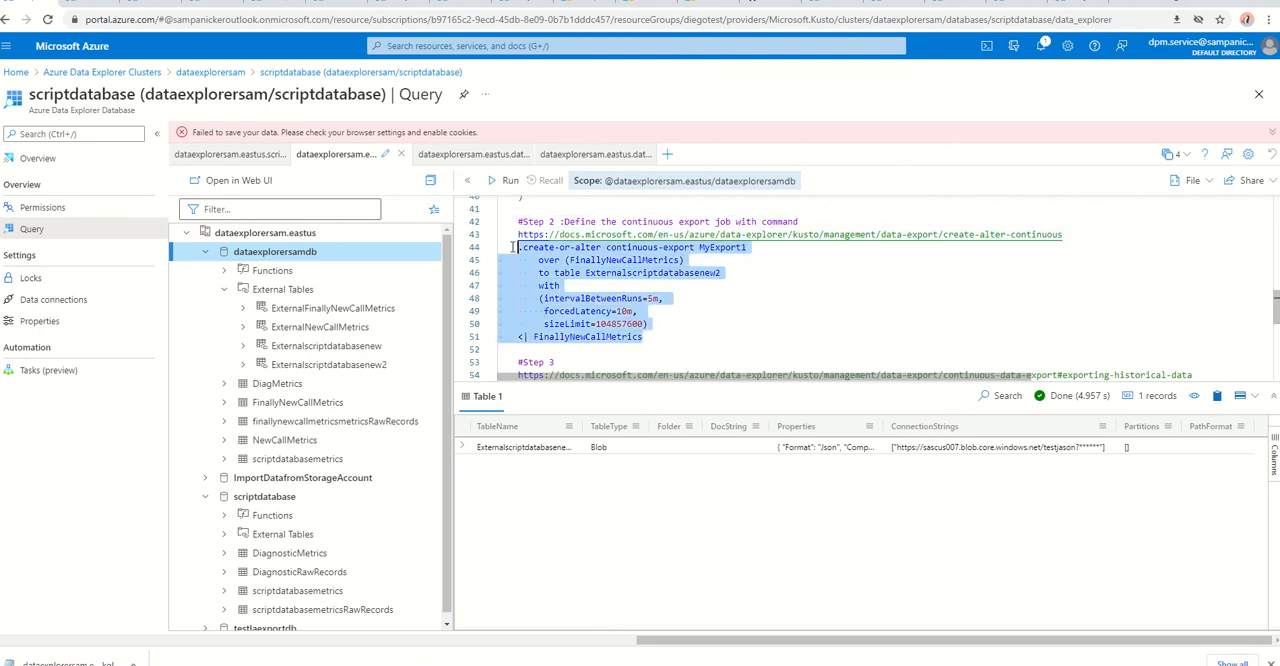
click(504, 180)
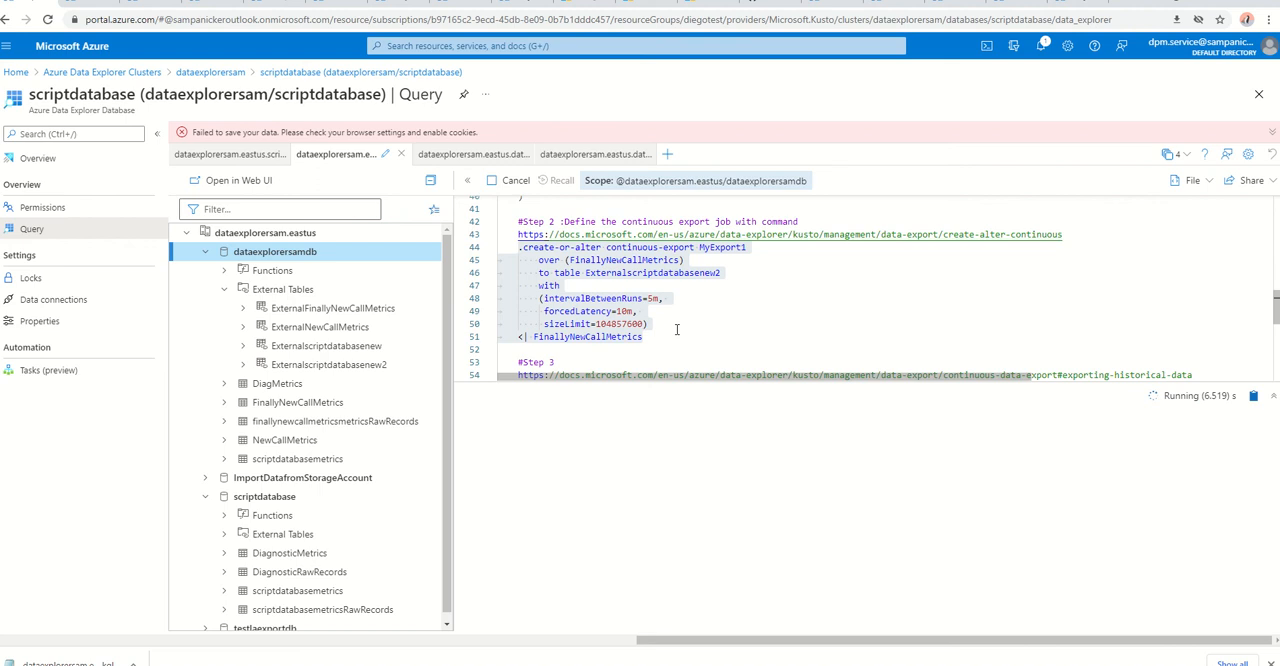
scroll(down, 3)
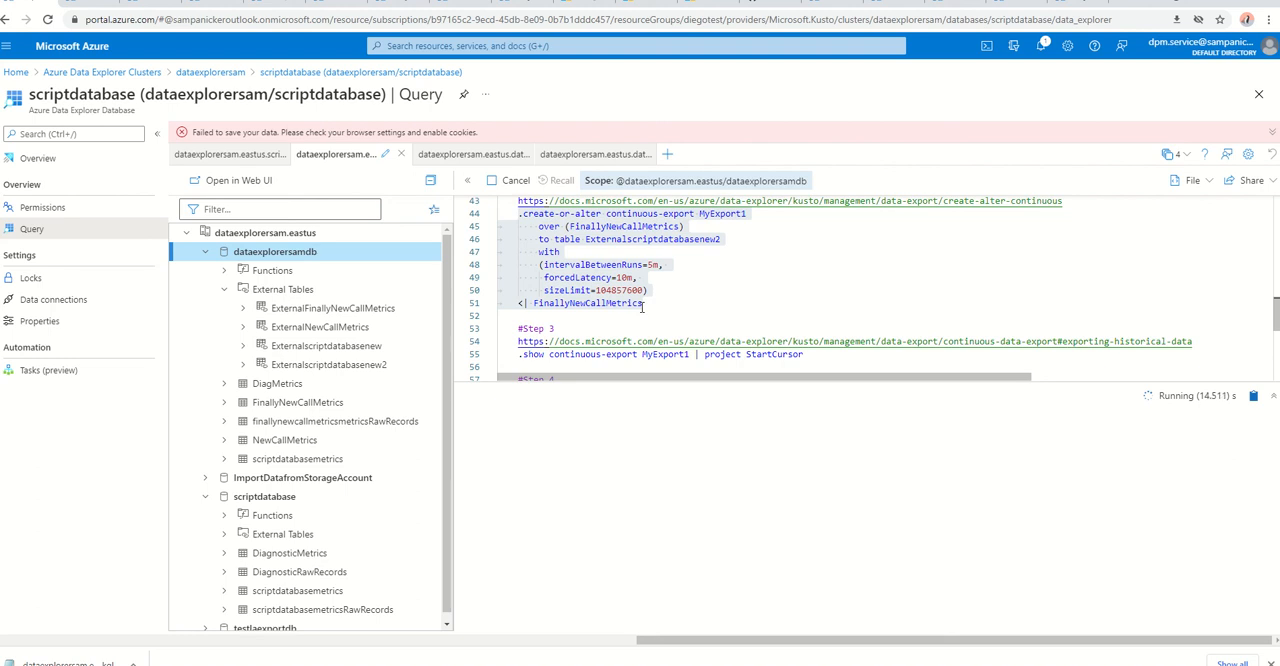
scroll(down, 3)
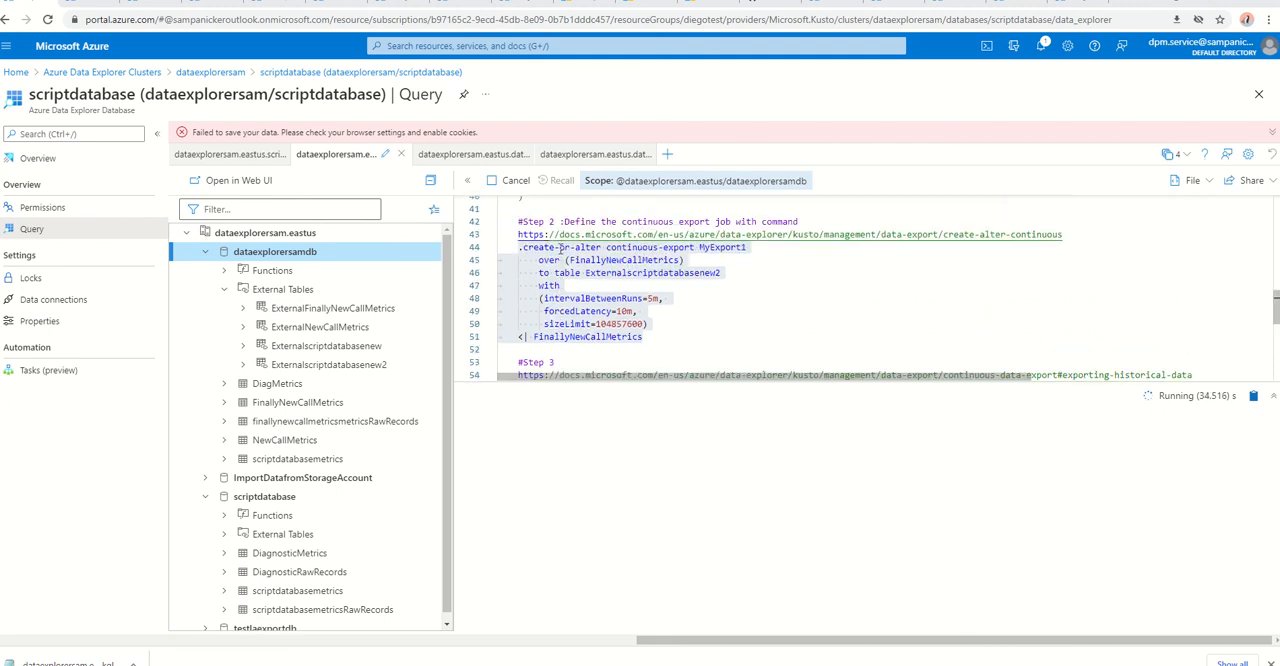
scroll(down, 3)
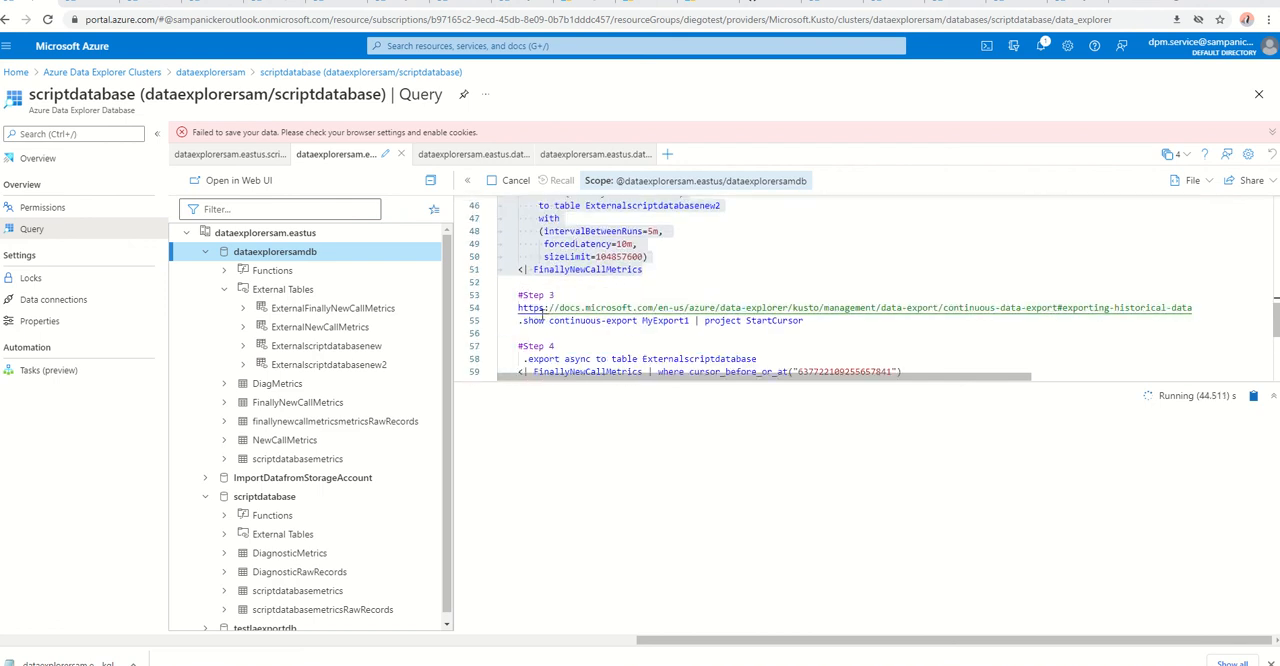
scroll(down, 3)
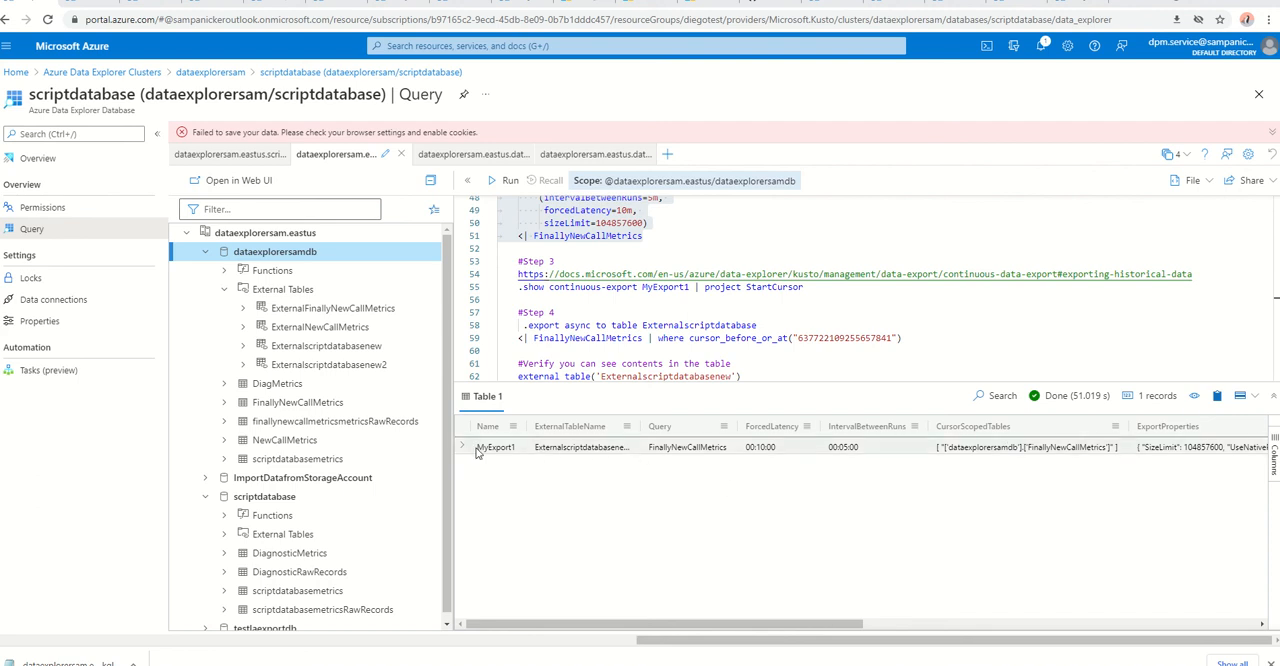
click(461, 446)
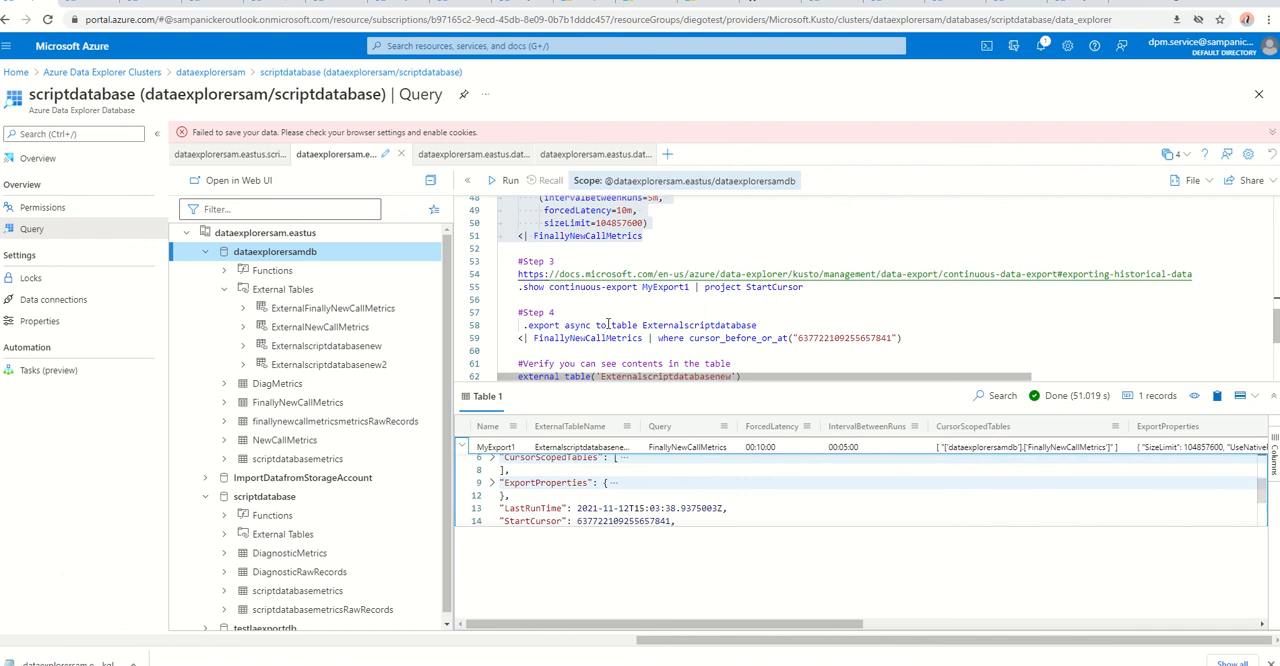
double_click(531, 287)
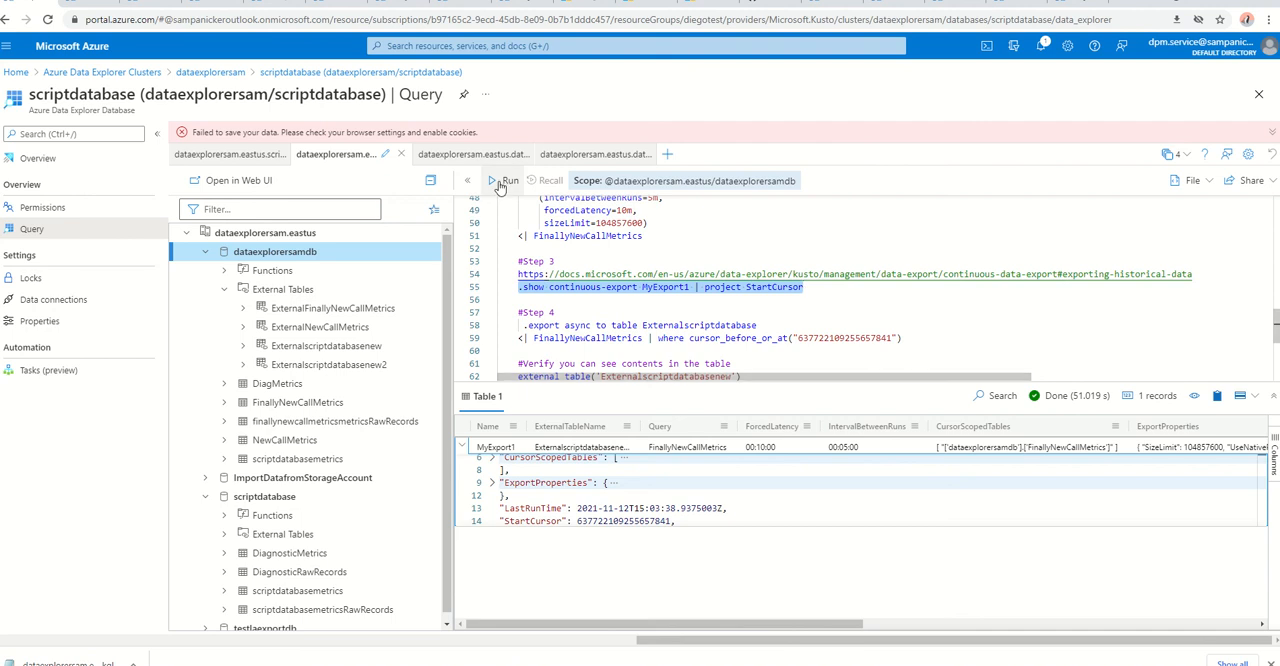
click(504, 180)
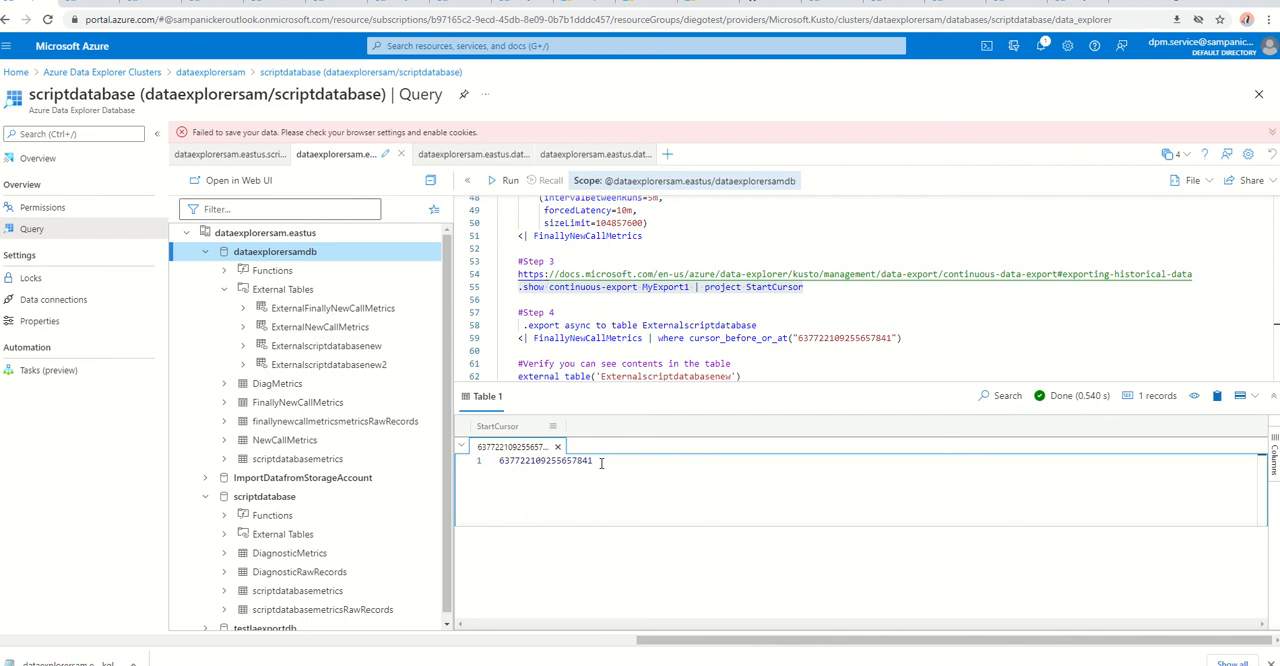
double_click(545, 460)
text(2)
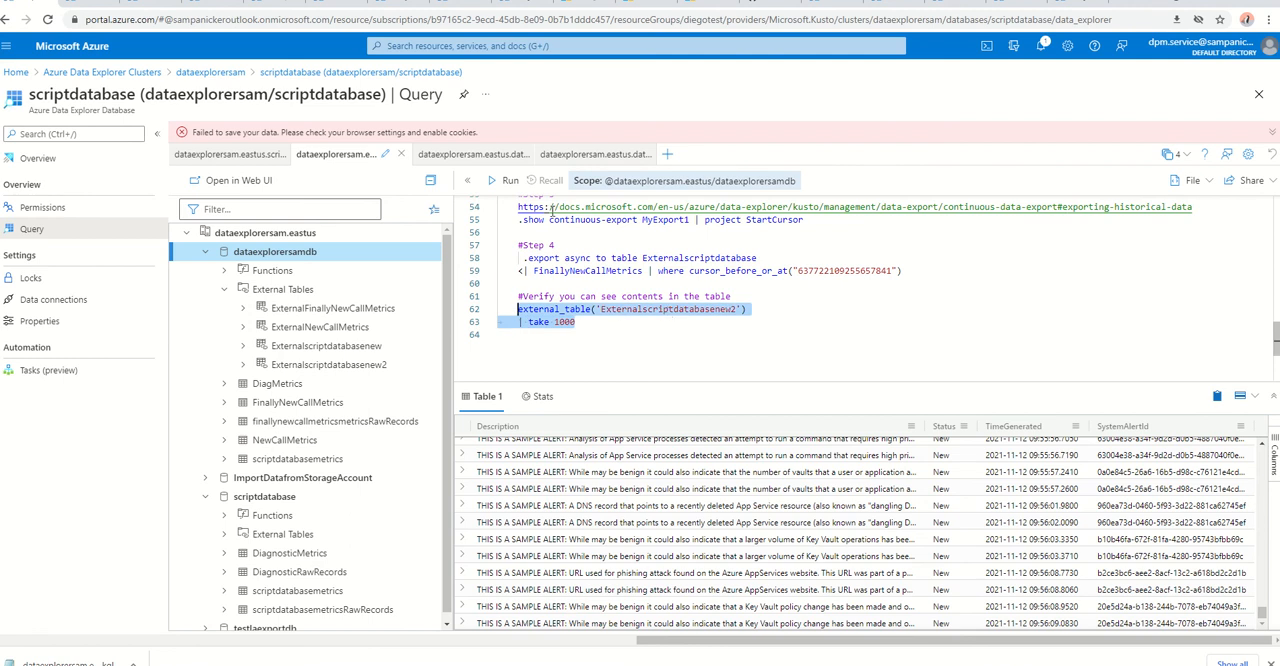
Run external_table('Externalscriptdatabasenew2') | take 1000 to list the exported alert rows.
click(504, 180)
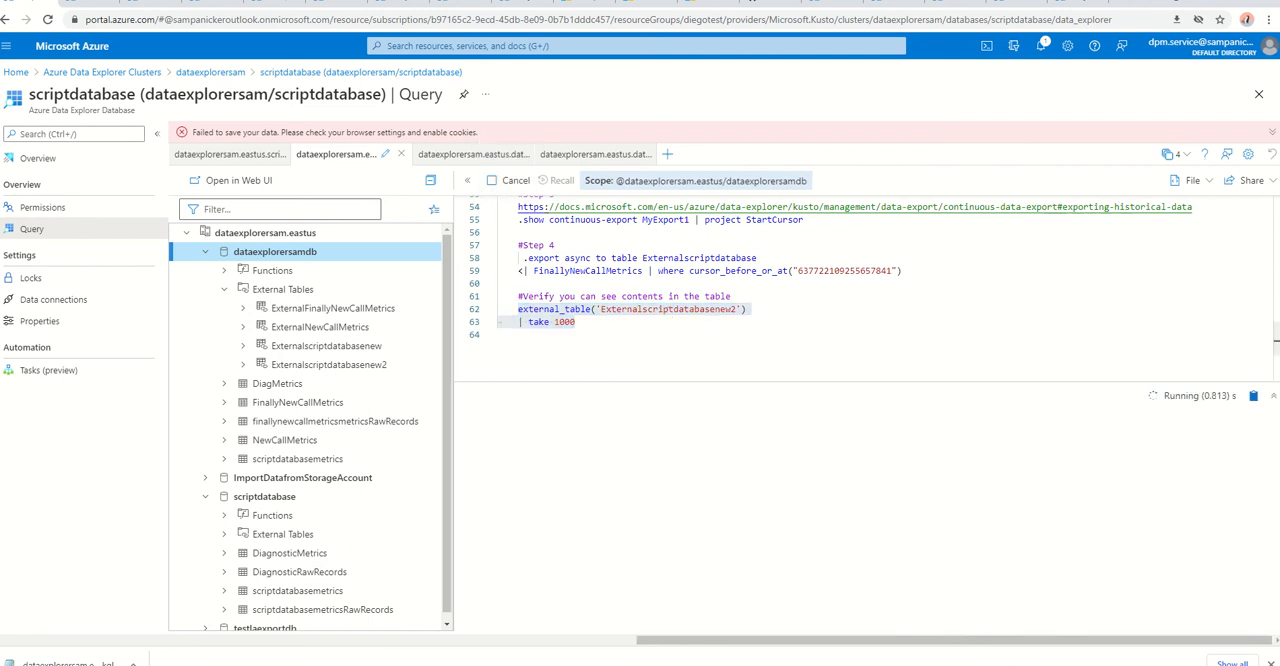
click(504, 180)
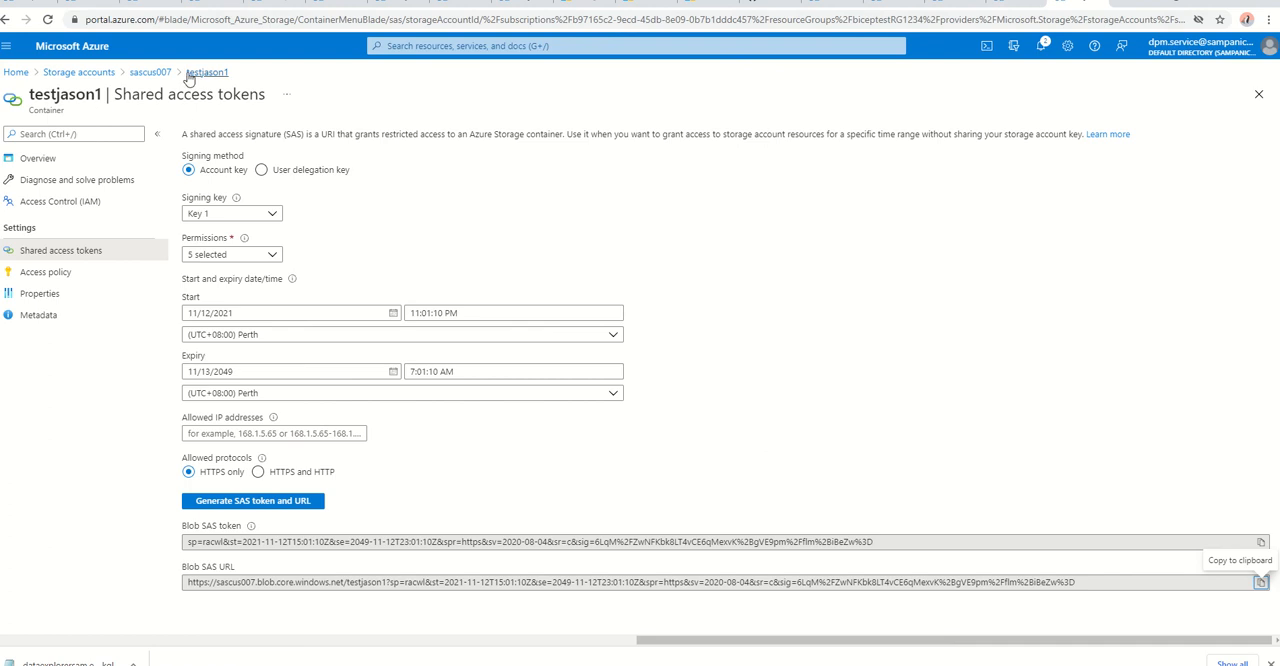
Check testjason1, then return to sascus007 containers and open testjason to view exported JSON blobs.
click(207, 72)
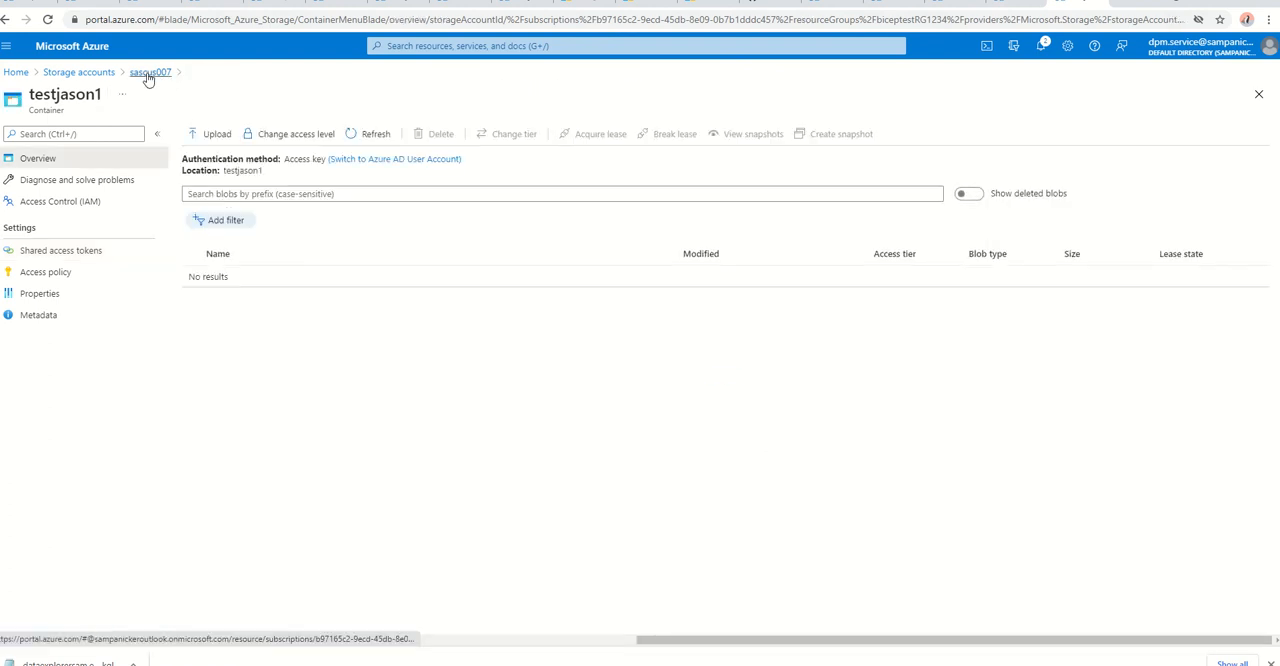
click(150, 71)
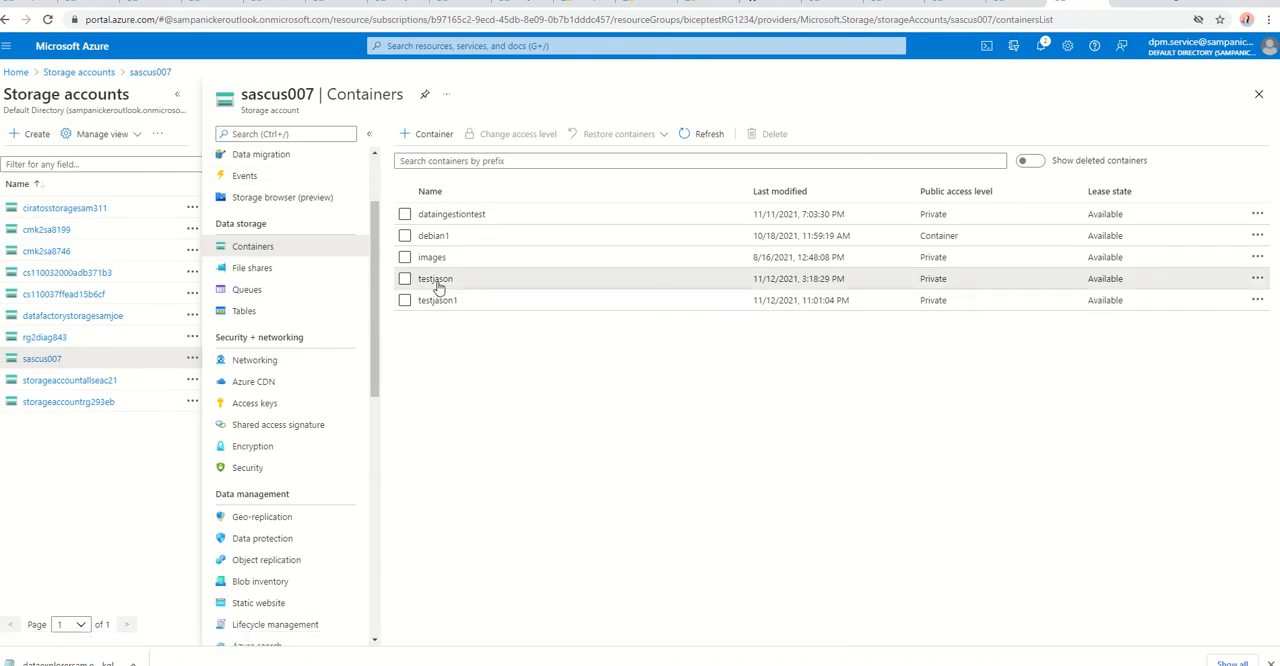
click(435, 278)
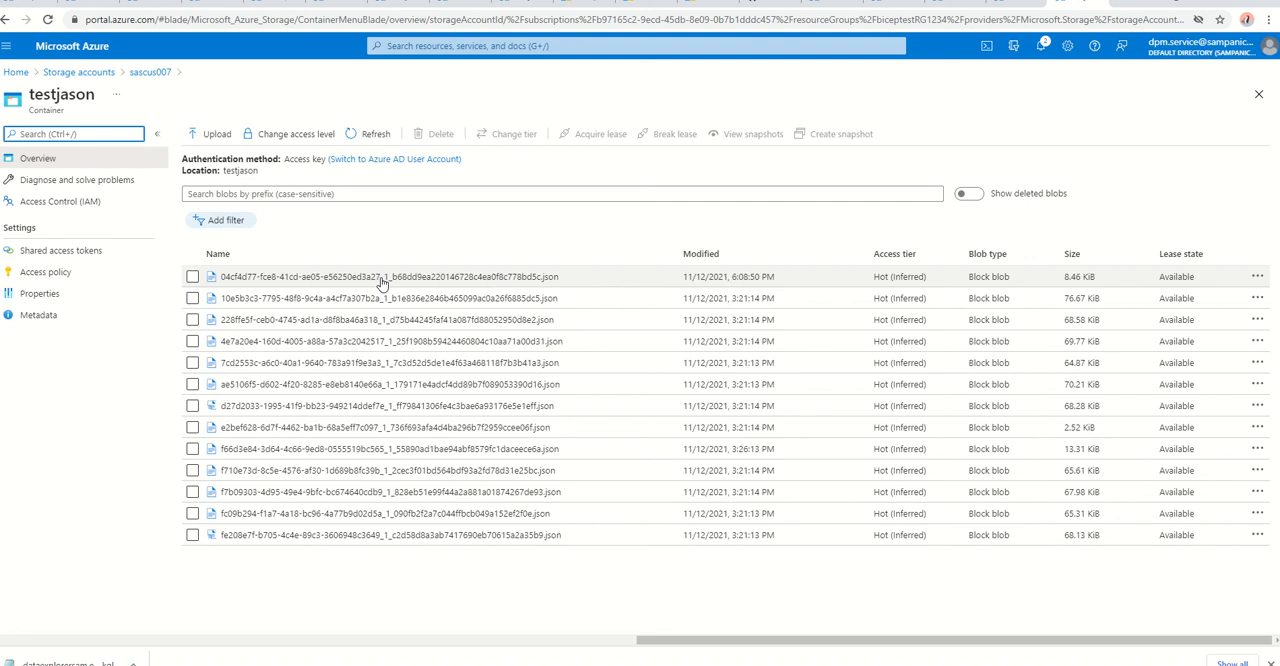
mouse_move(381, 283)
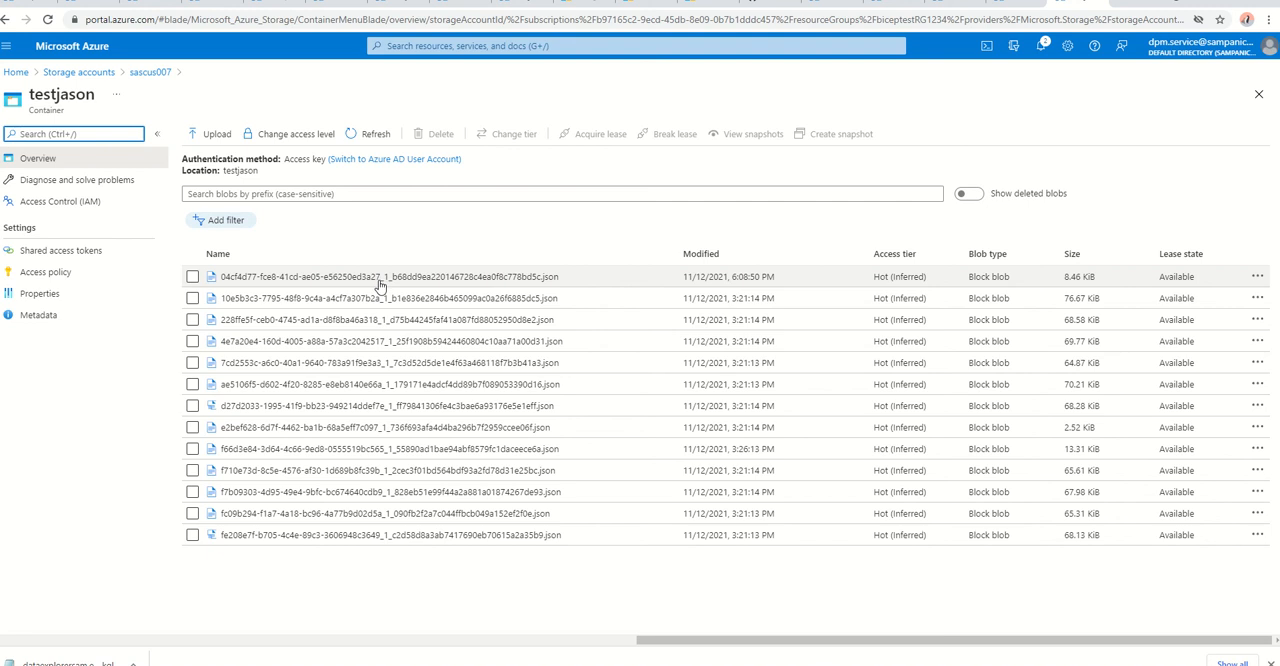
mouse_move(379, 287)
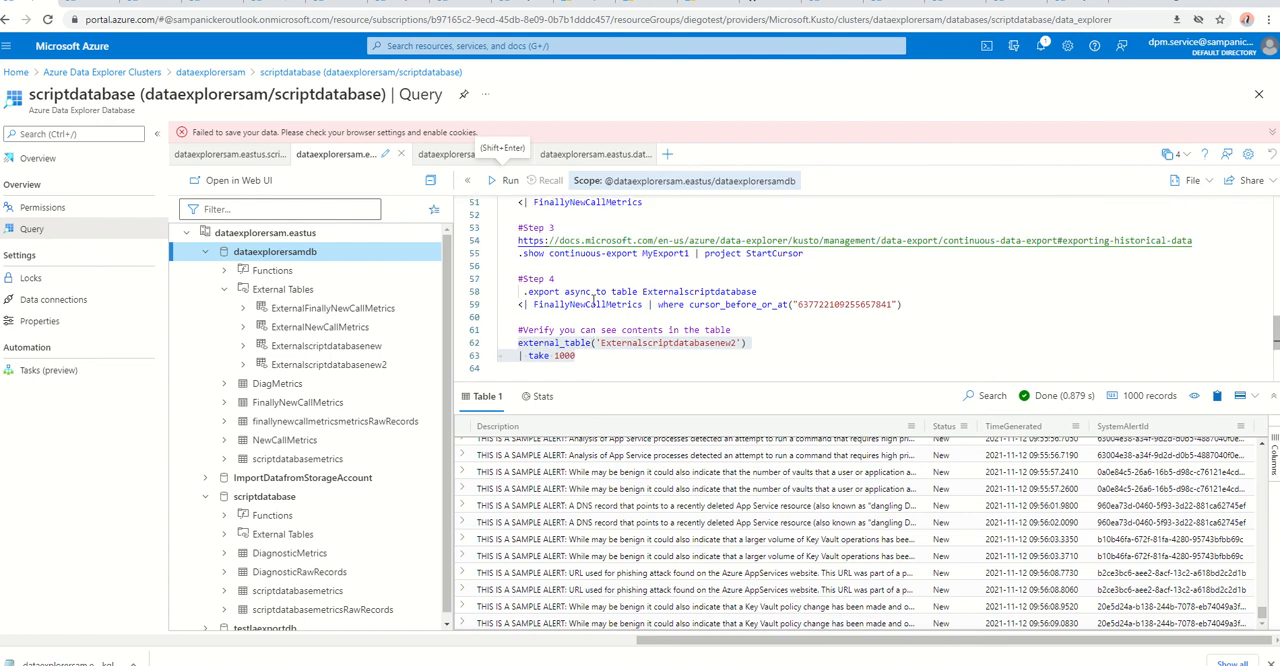
mouse_move(593, 240)
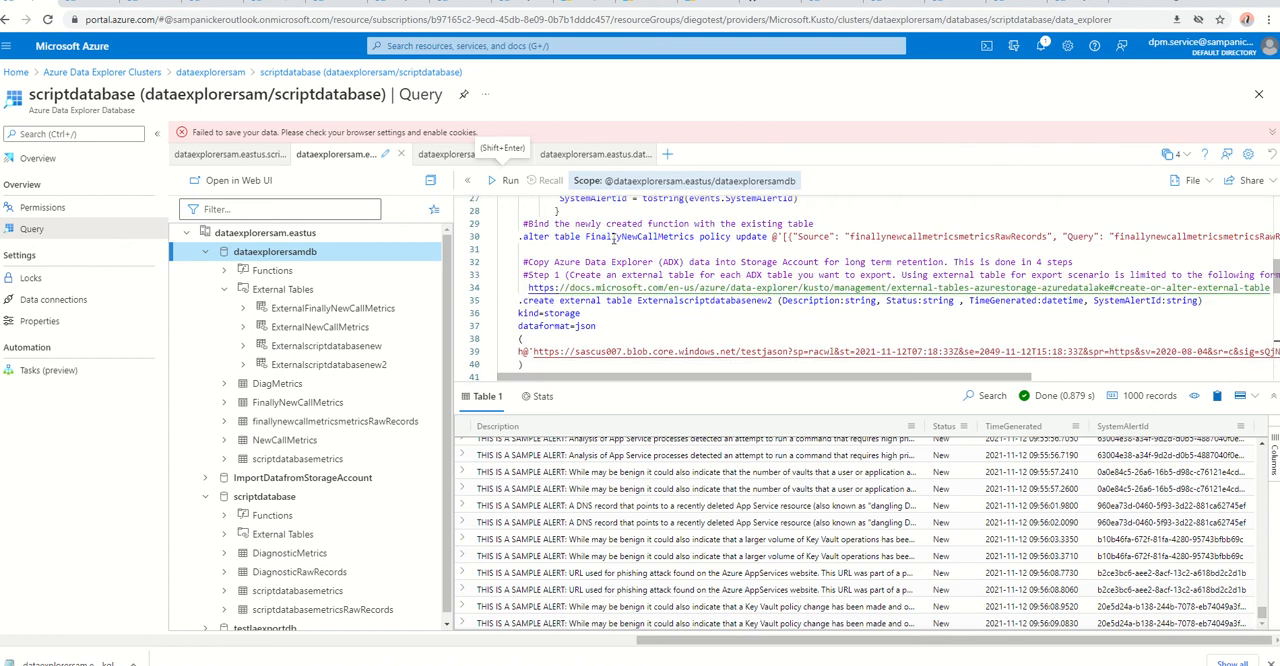
Scroll the Data Explorer script to the Step 2 continuous-export command.
scroll(down, 3)
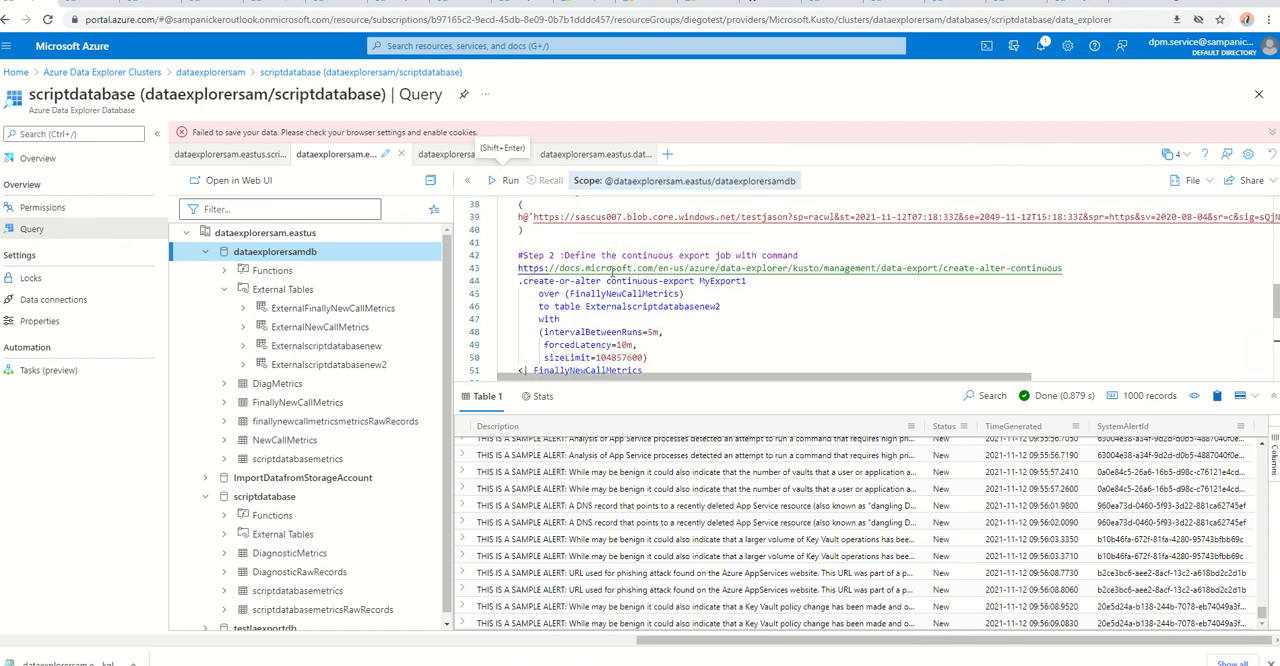
scroll(down, 3)
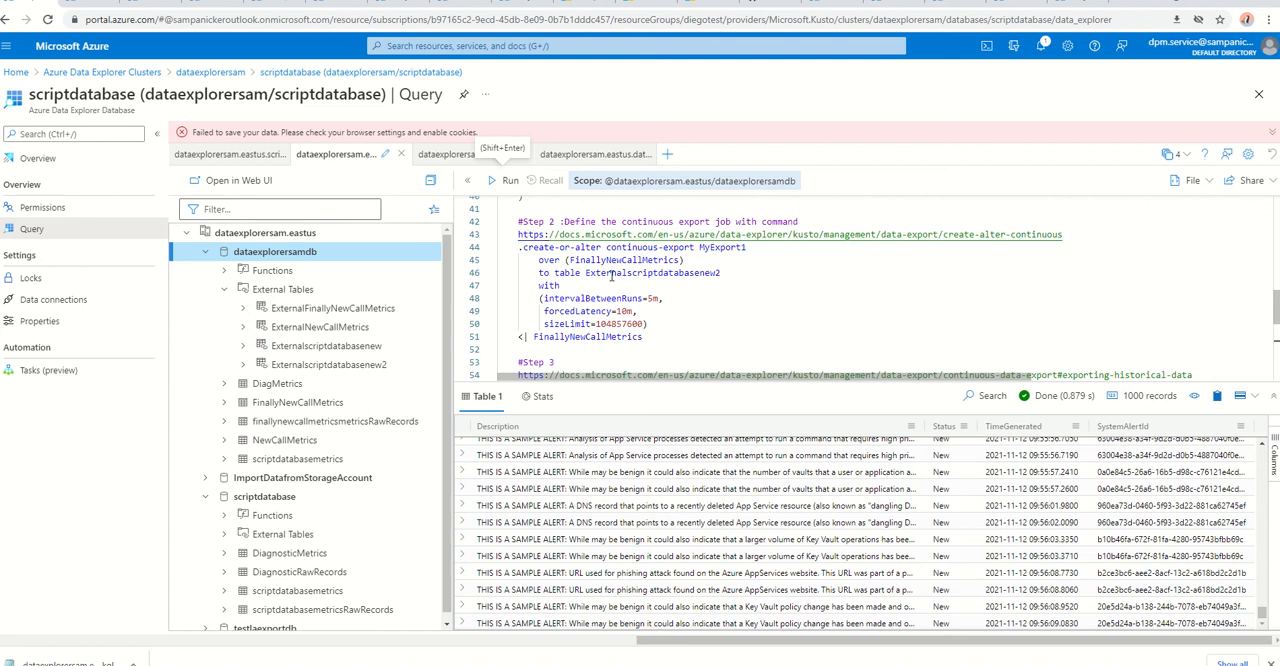